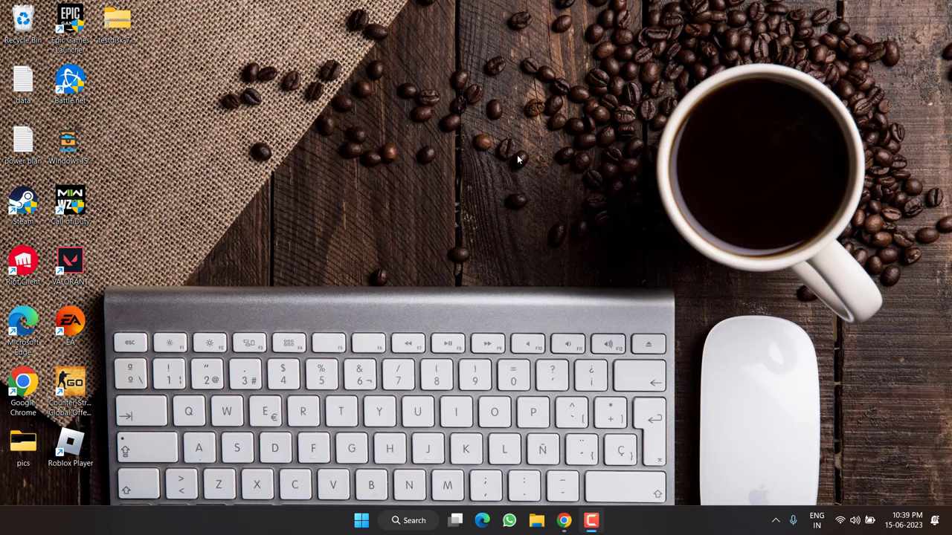
mouse_move(321, 419)
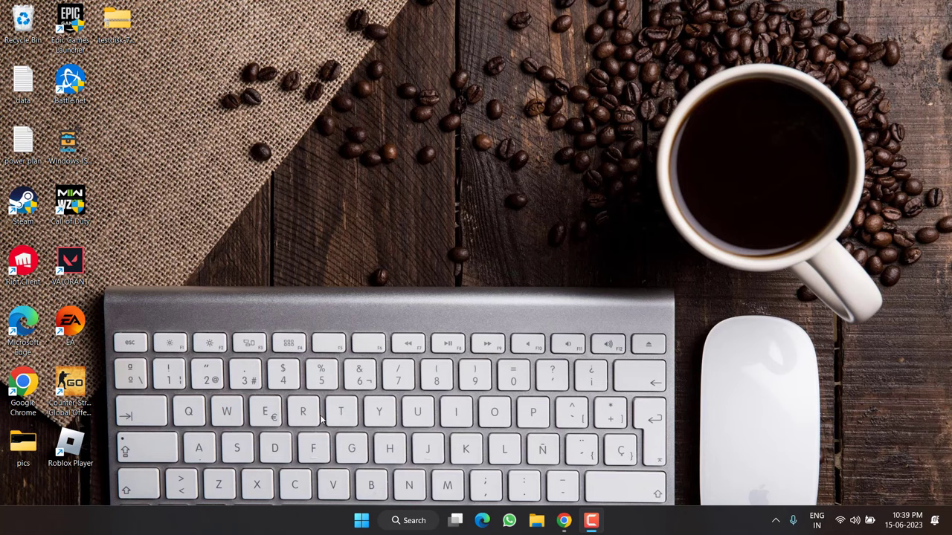
Search 'cmd' from Start and launch Command Prompt as administrator.
click(360, 520)
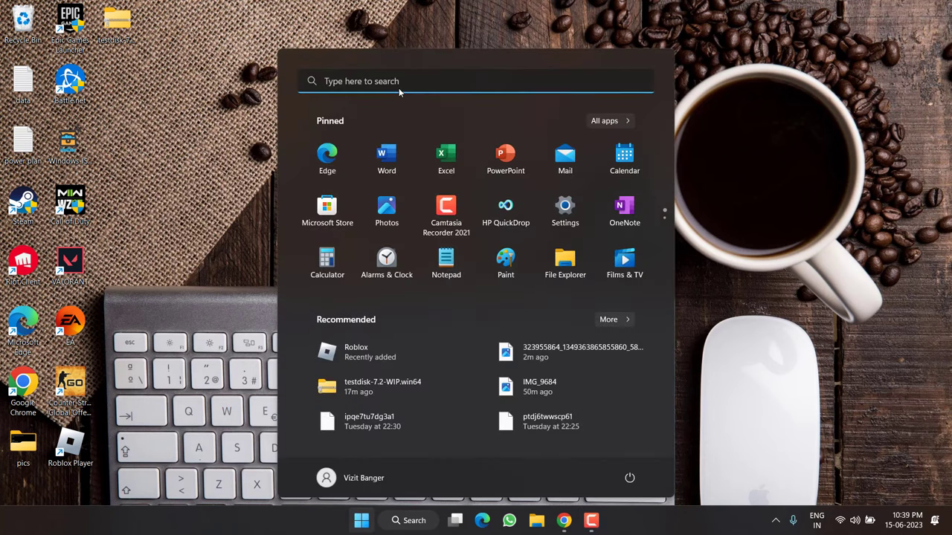
text(cmd)
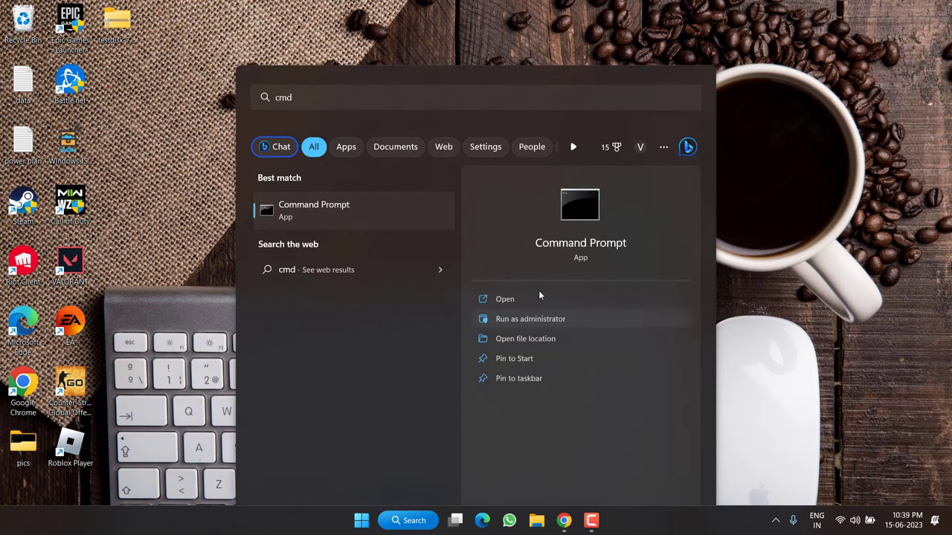
click(529, 318)
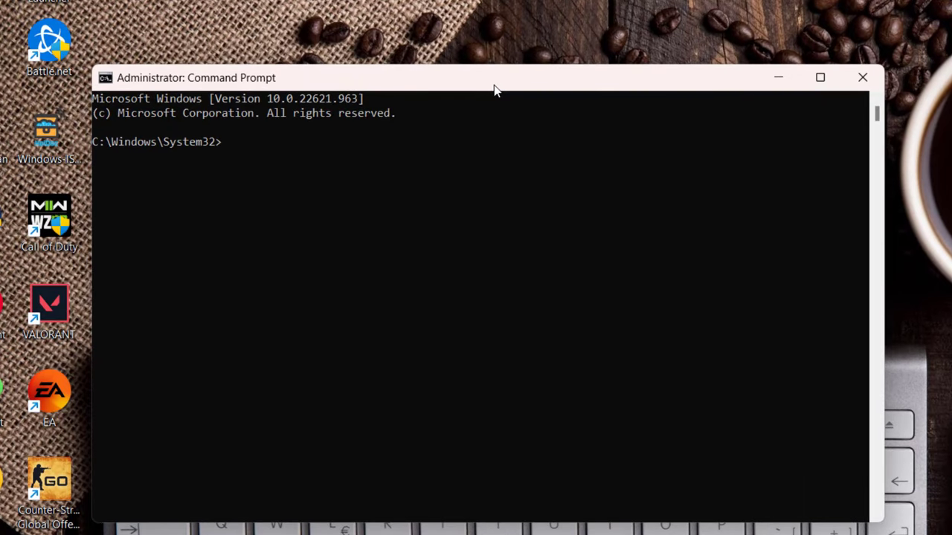
Run chkdsk f: /r /f on the USB drive and let the scan finish.
text(chkd)
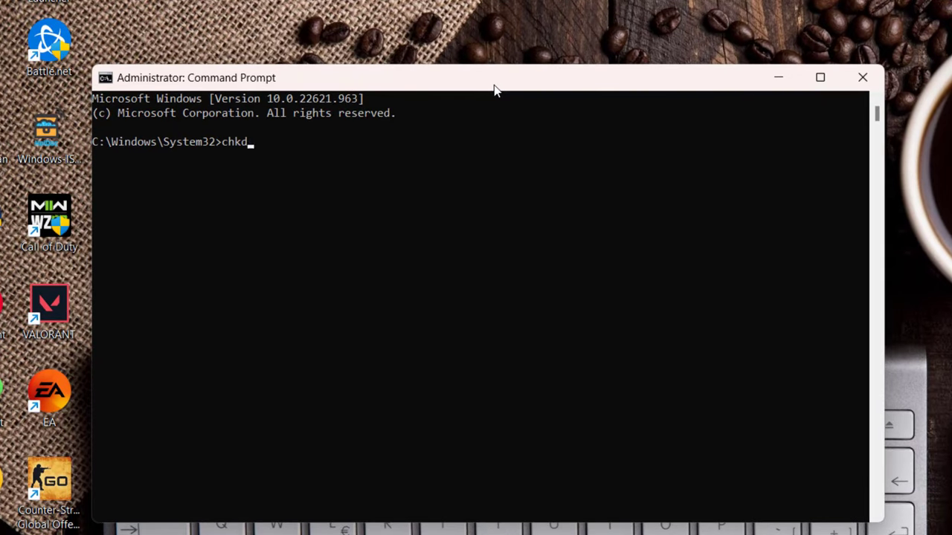
text(sk)
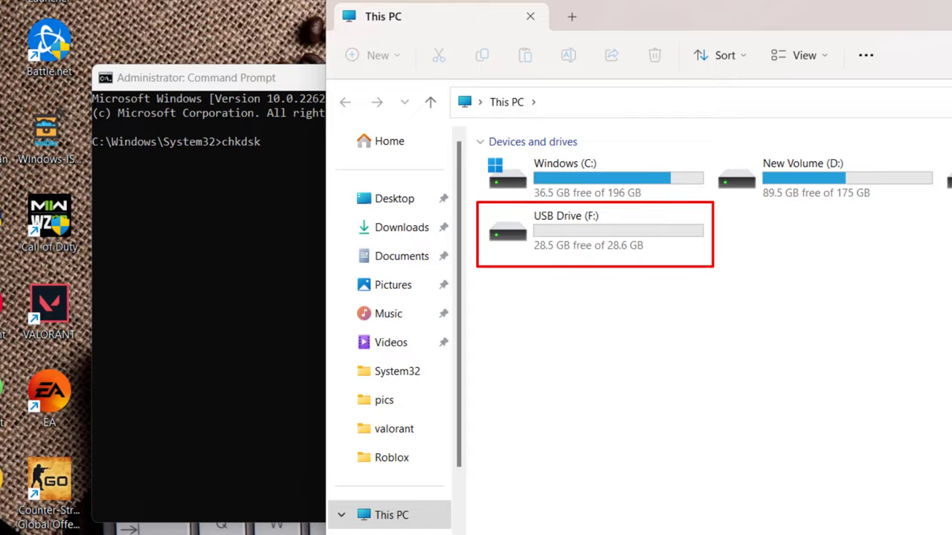
text(f)
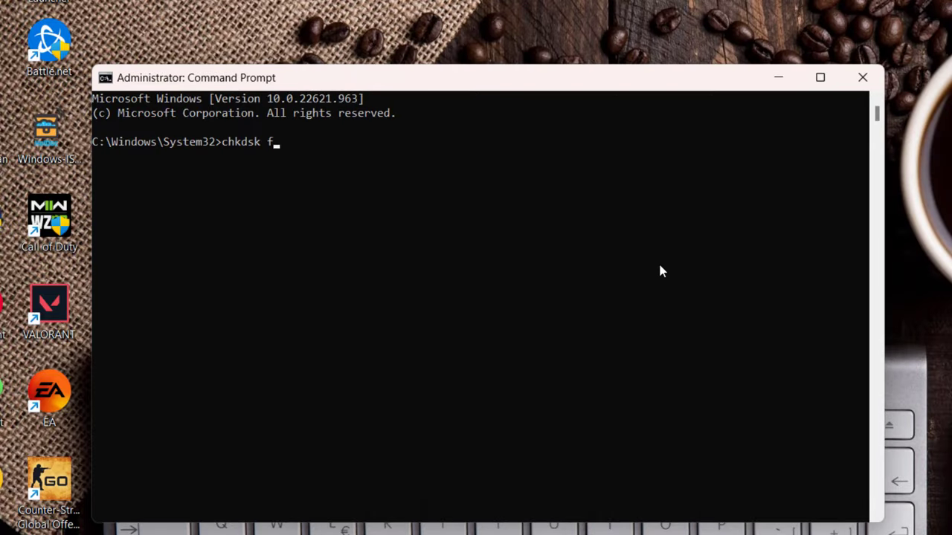
text(:)
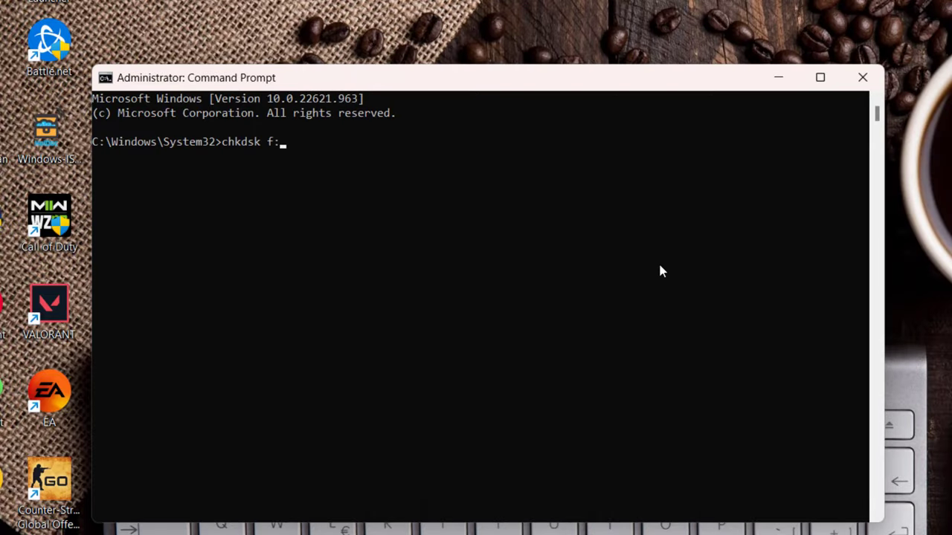
text(/r)
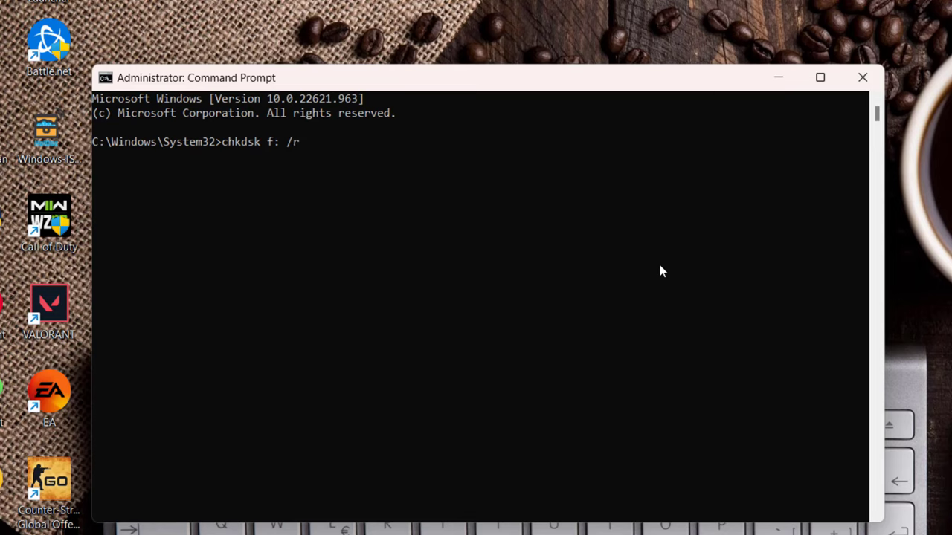
text(/f)
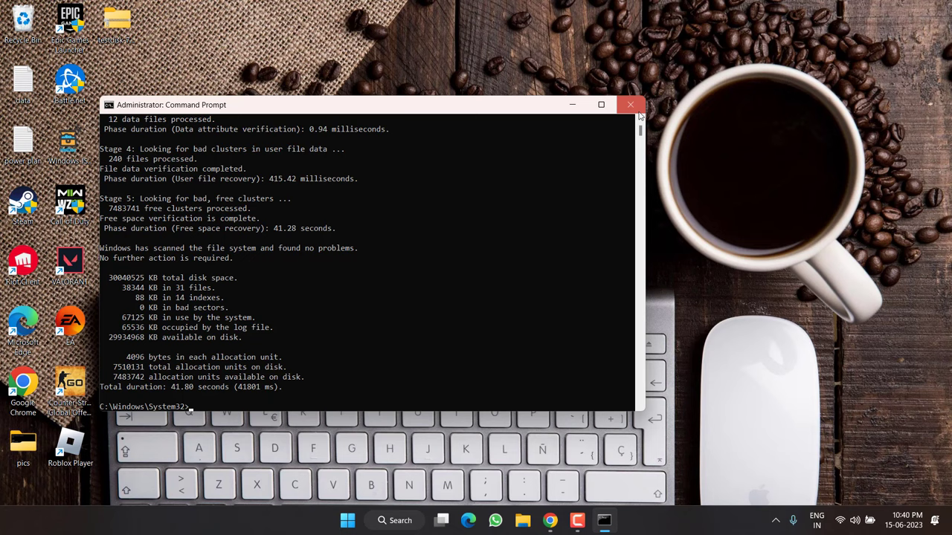
Close the finished Command Prompt and launch a fresh administrator Command Prompt via 'cmd' search.
click(630, 104)
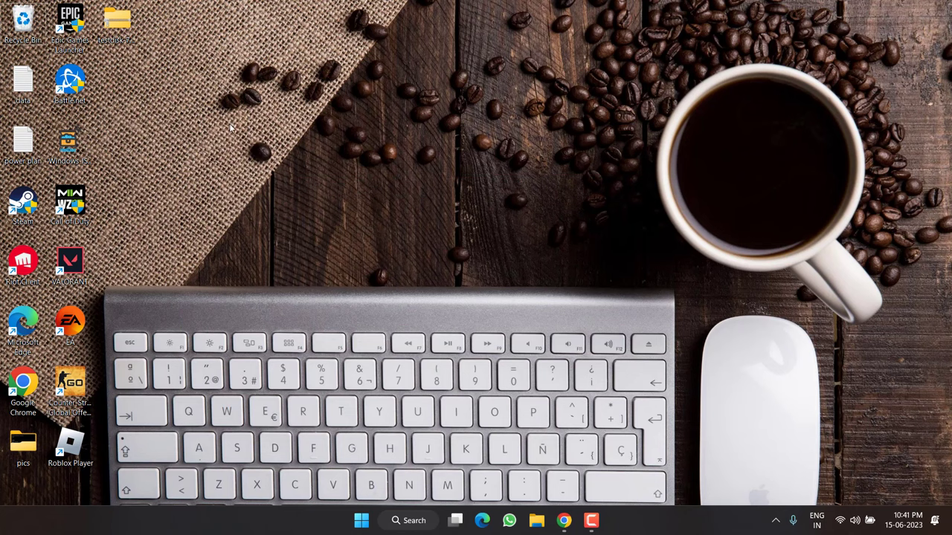
mouse_move(360, 443)
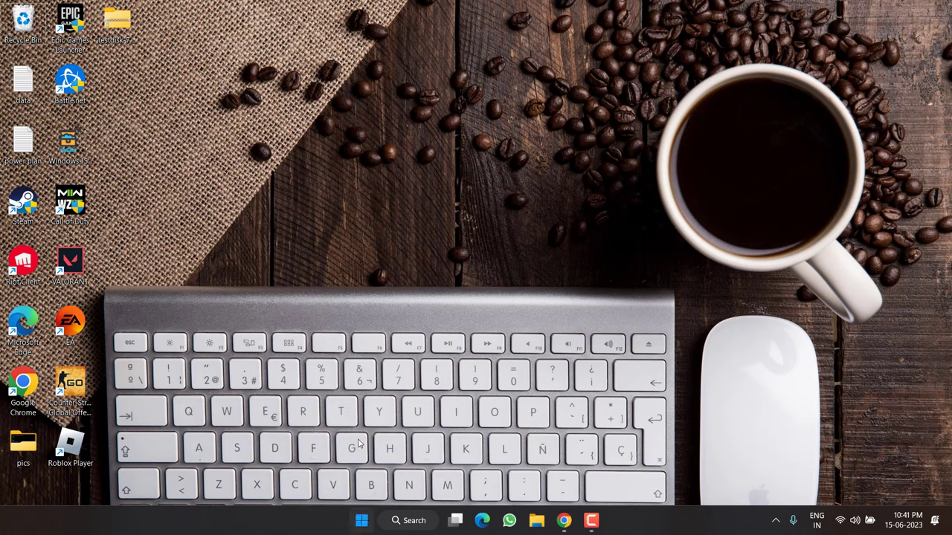
text(cmd)
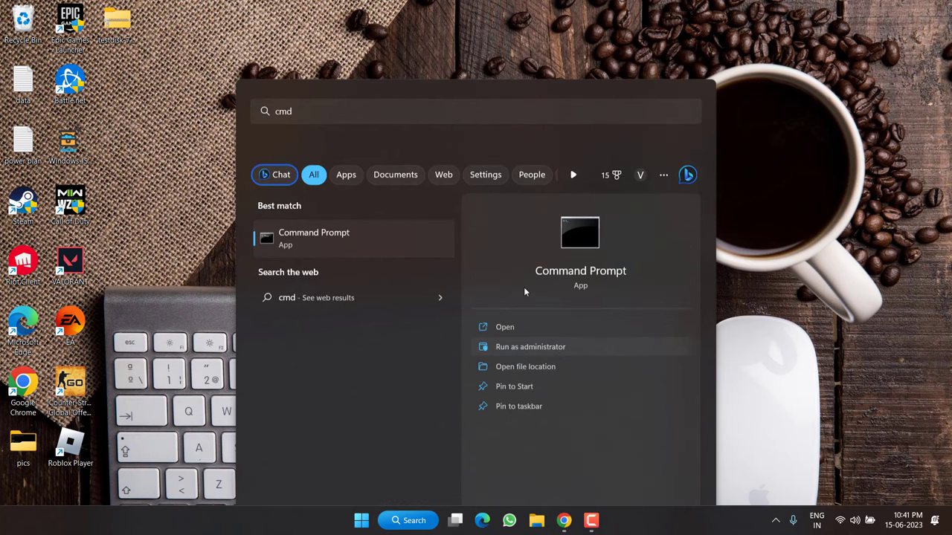
click(530, 347)
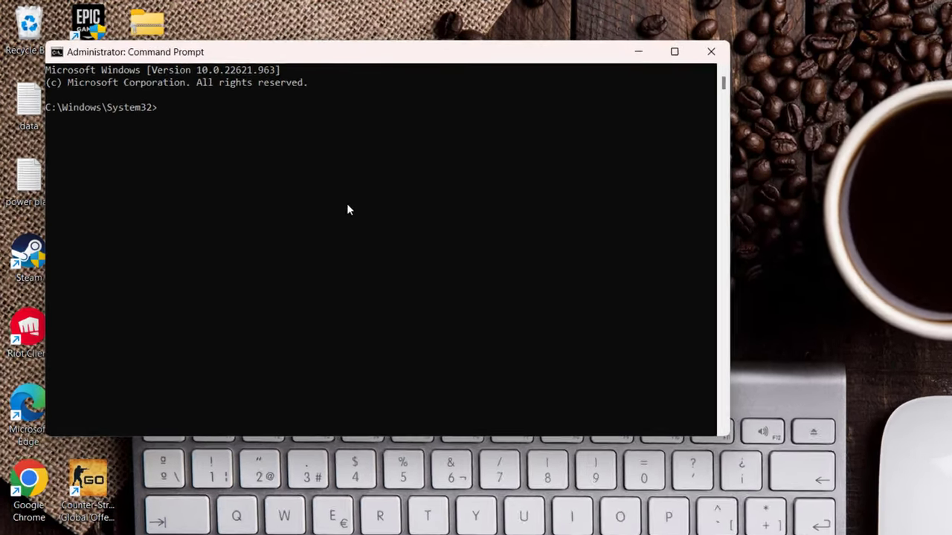
Start DiskPart, list disks, select the 28 GB Disk 1 and begin the clean command.
text(diskpart)
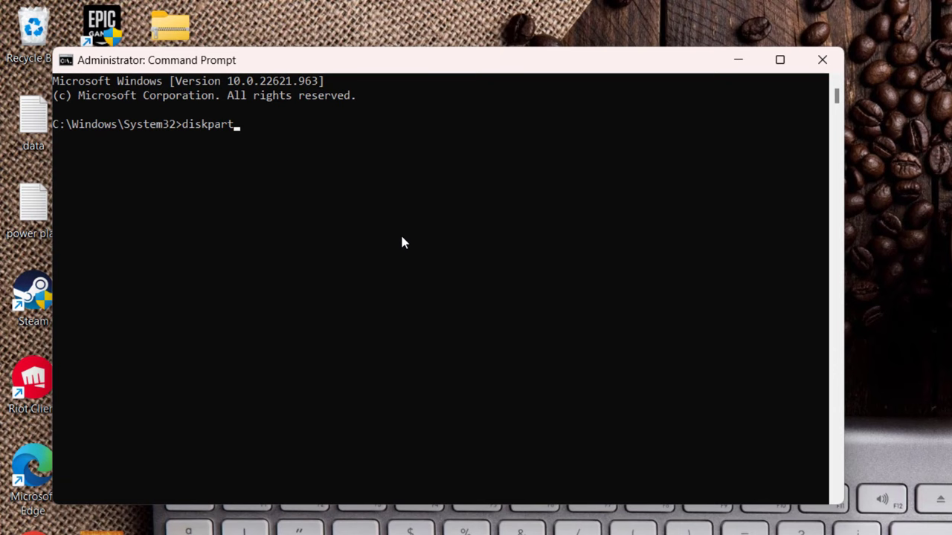
text(list disk)
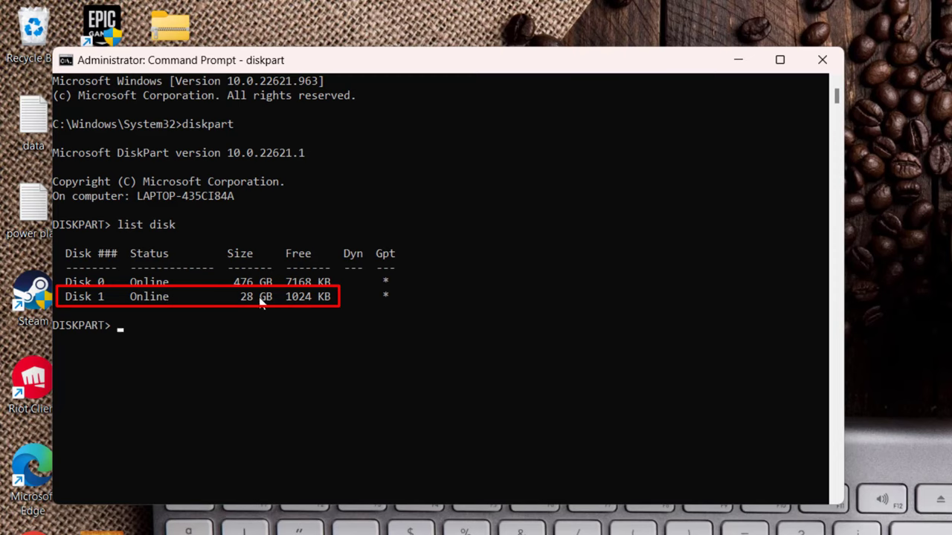
mouse_move(256, 306)
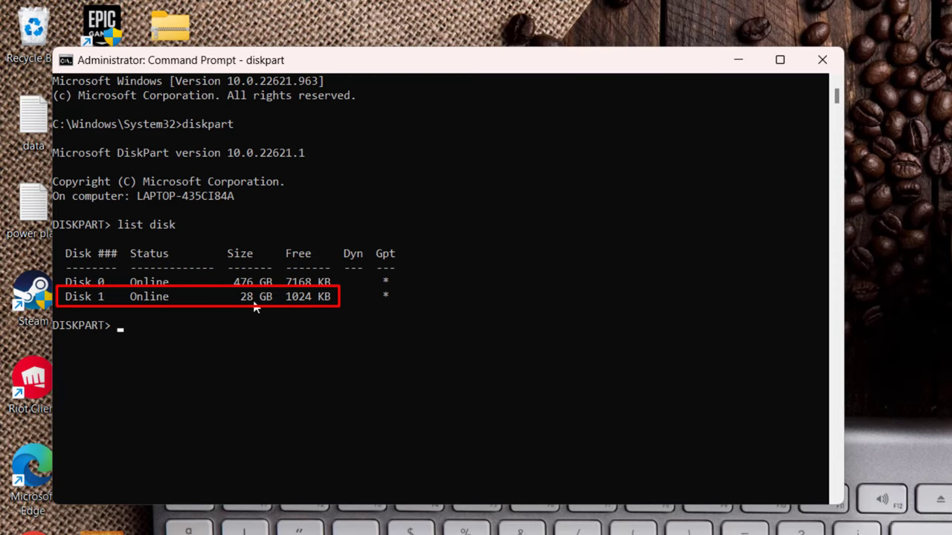
text(select disk)
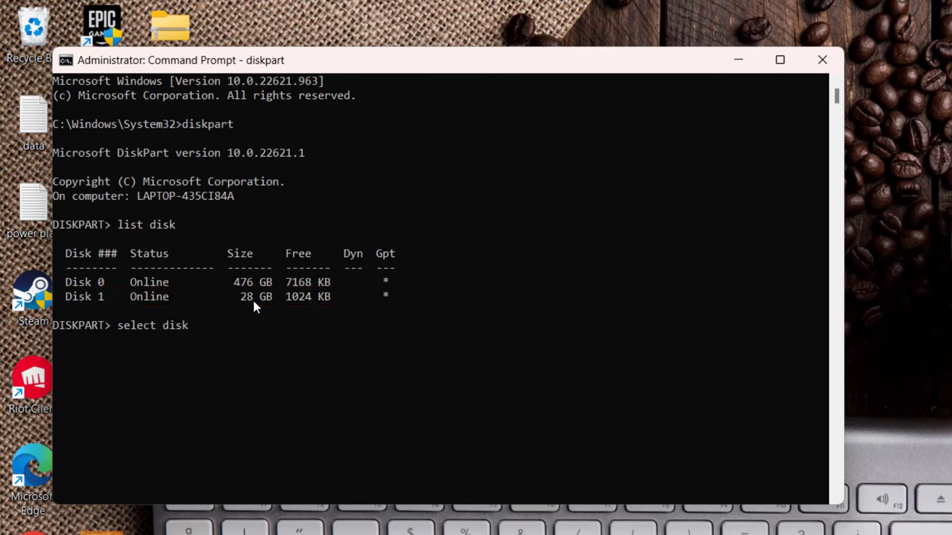
text(1)
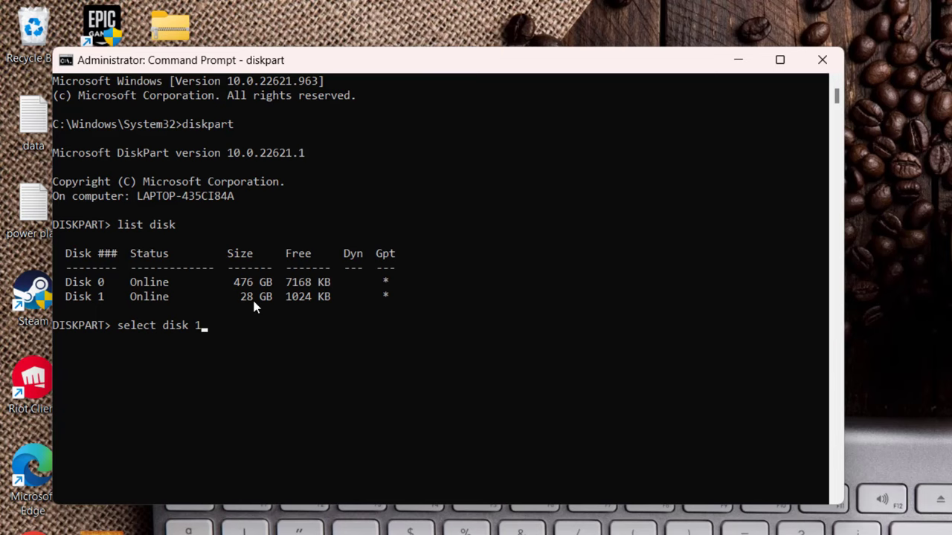
key(Enter)
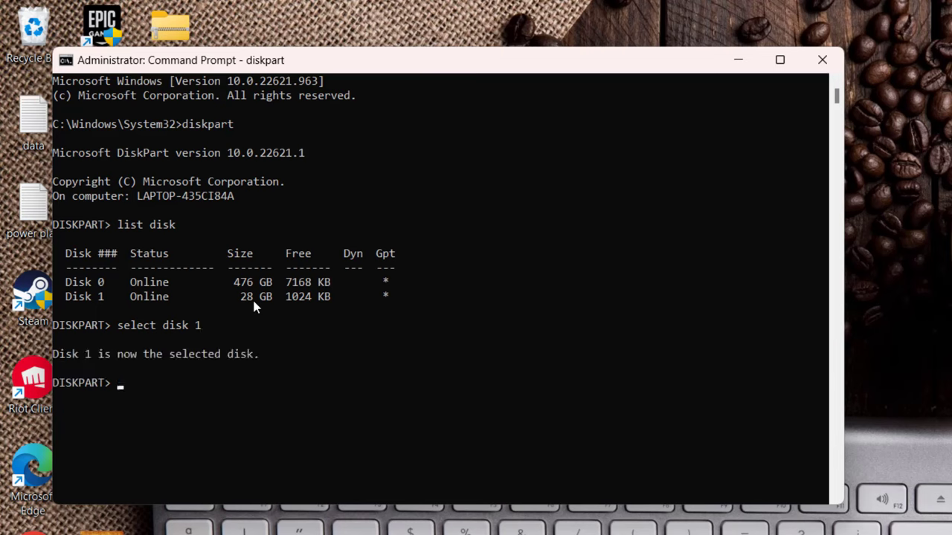
text(clean)
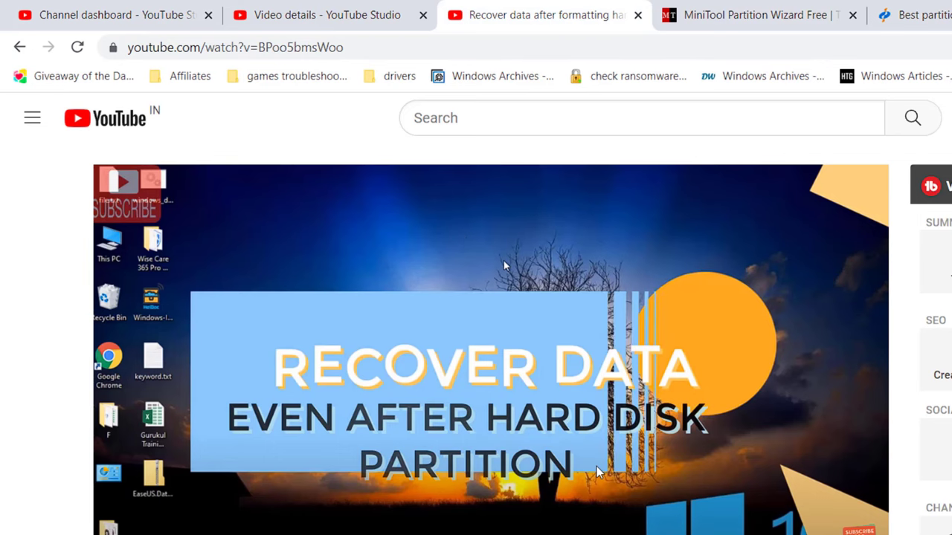
mouse_move(568, 413)
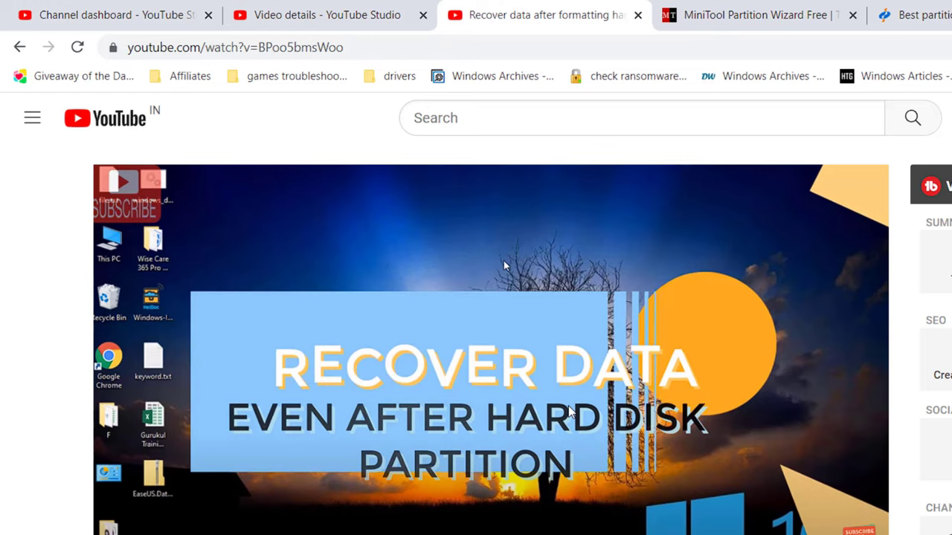
mouse_move(571, 411)
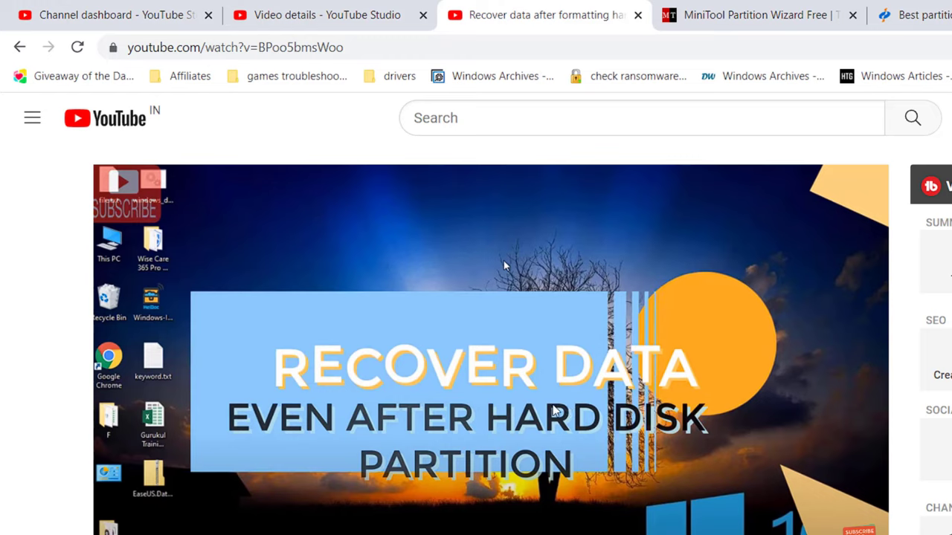
mouse_move(647, 455)
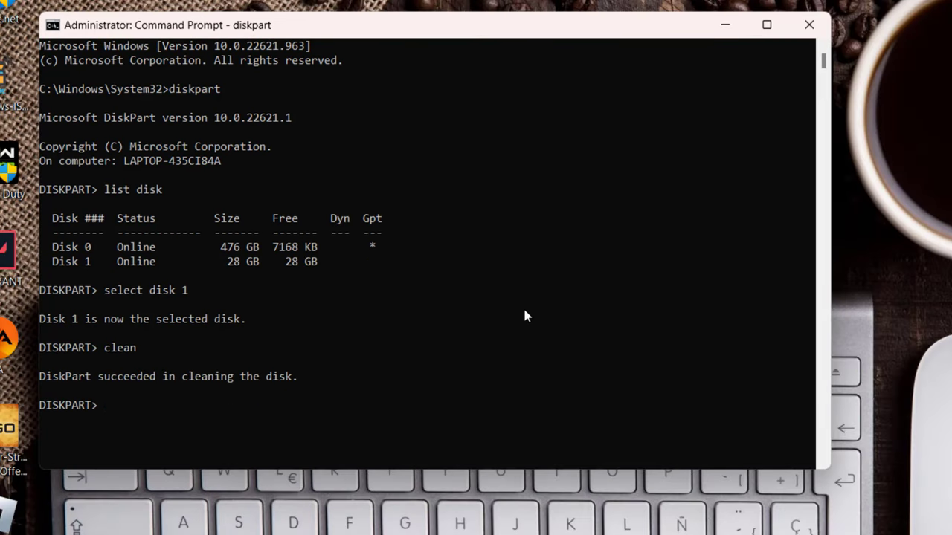
Run 'convert gpt' to convert the selected Disk 1 to GPT format.
text(convert)
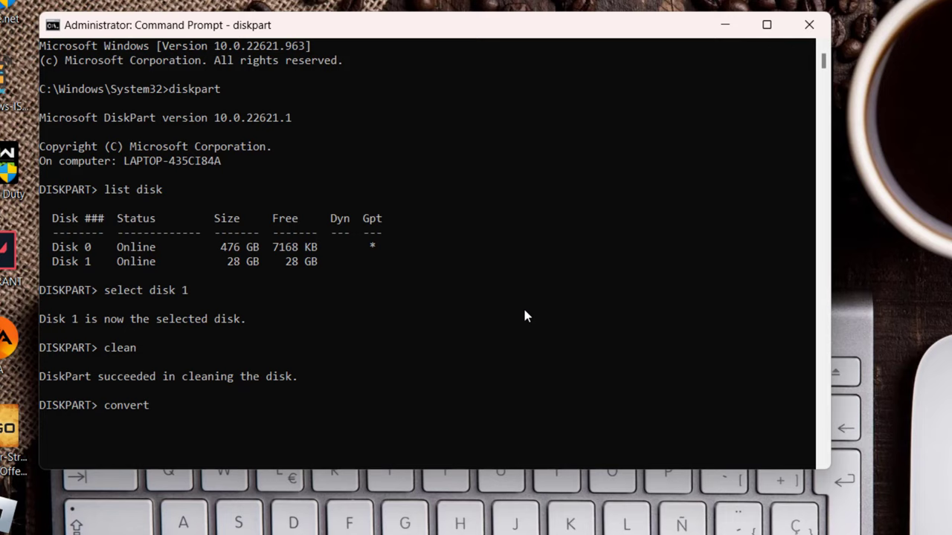
text(gpt)
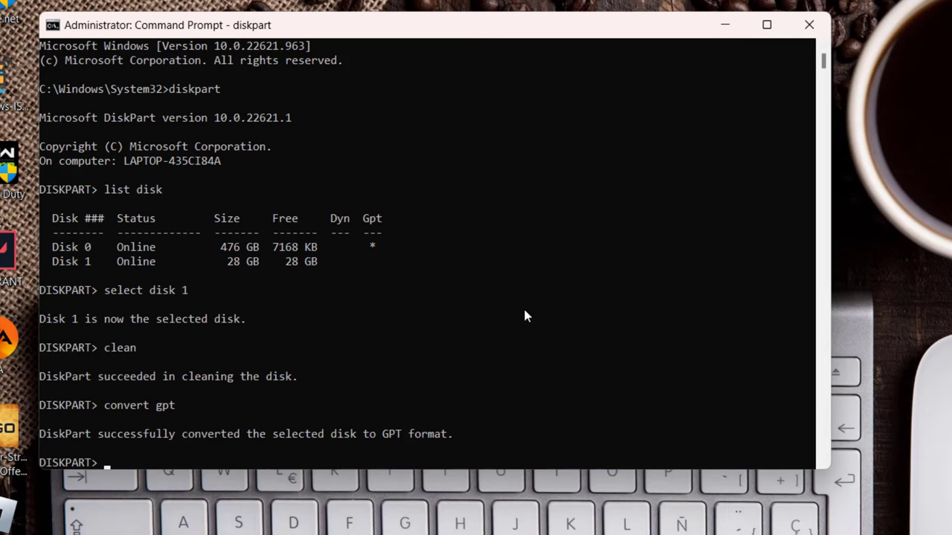
Create a primary partition on Disk 1 and quick-format it as NTFS.
text(create)
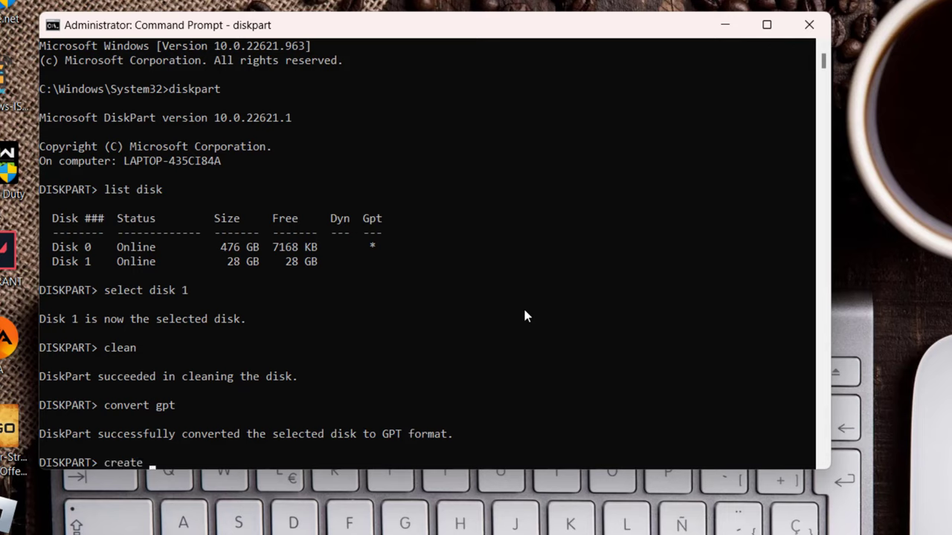
text(partition)
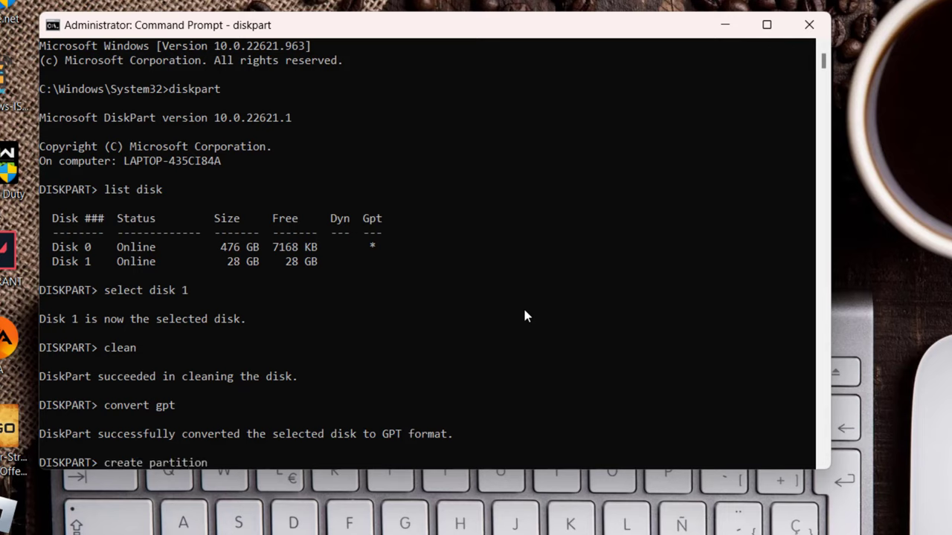
text(primary)
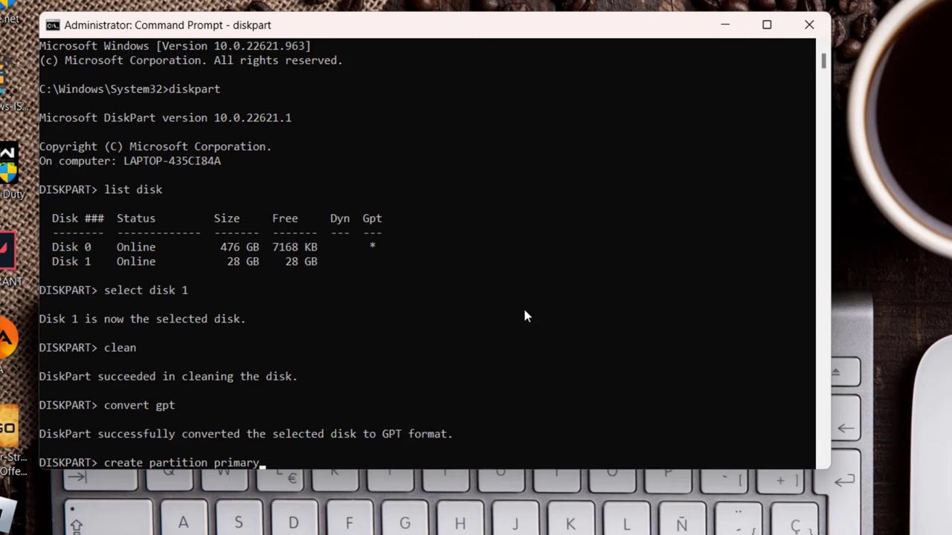
key(enter)
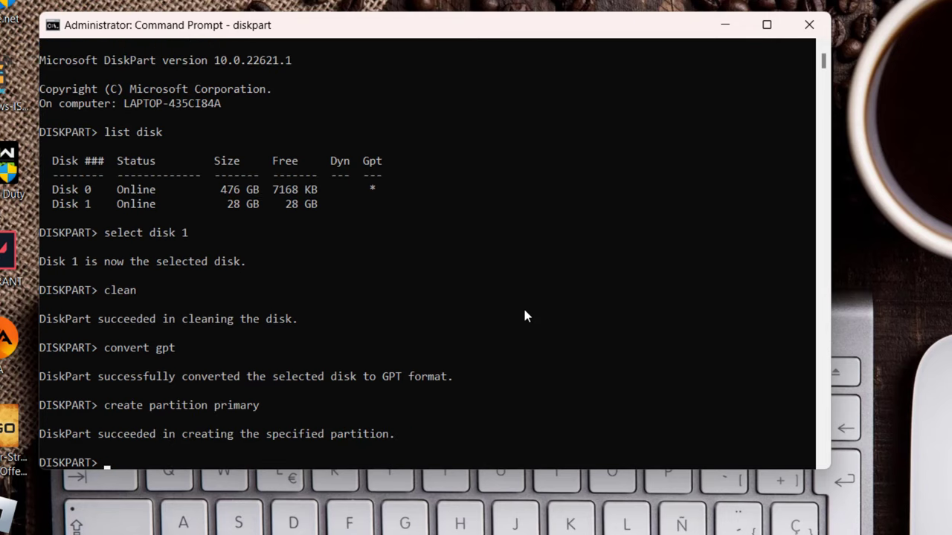
text(format)
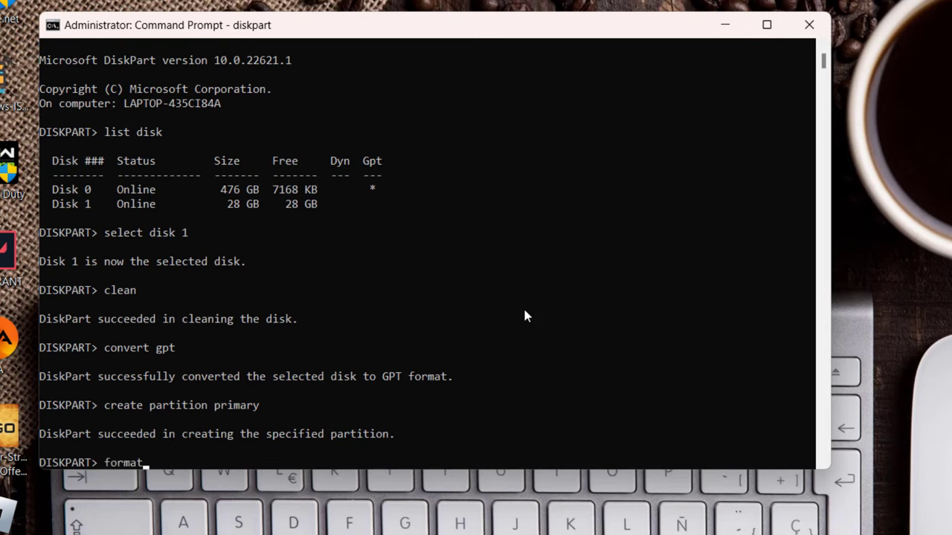
text(quick fs)
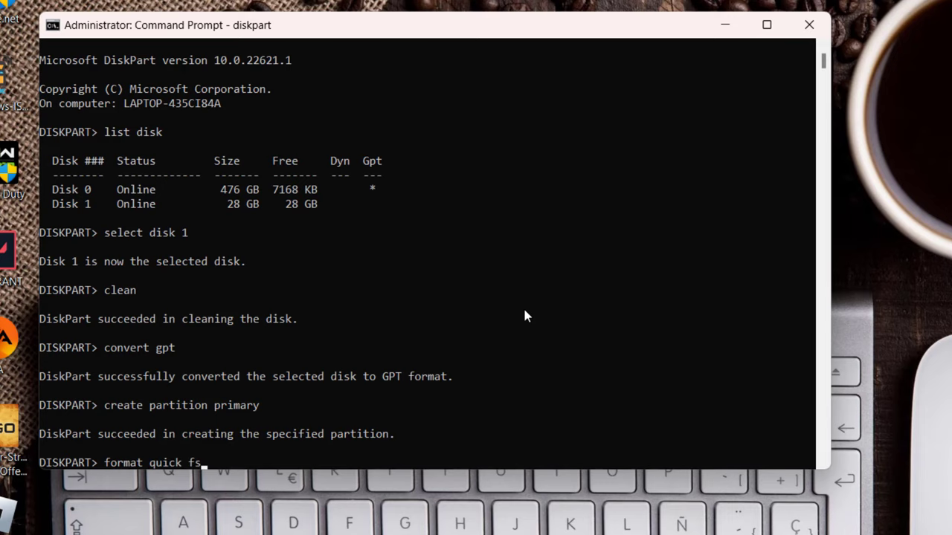
text(nt)
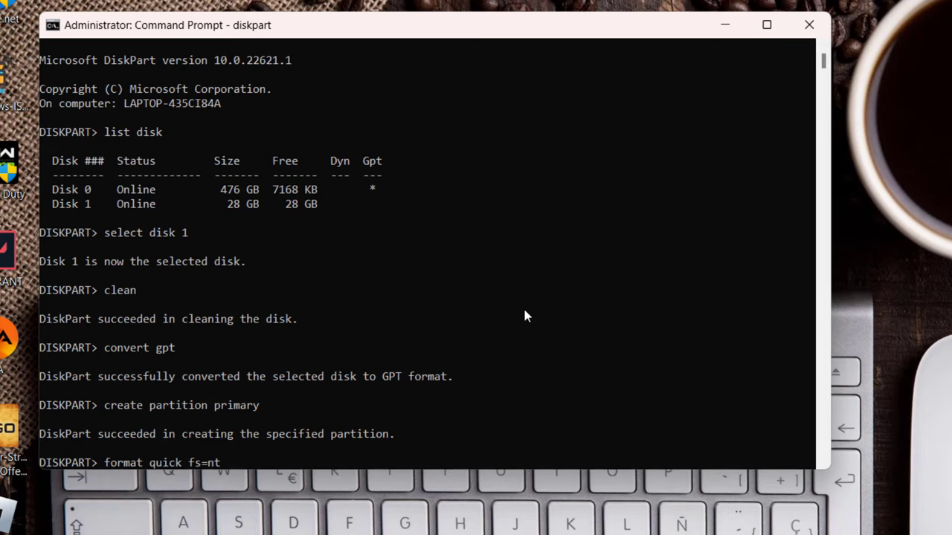
key(Return)
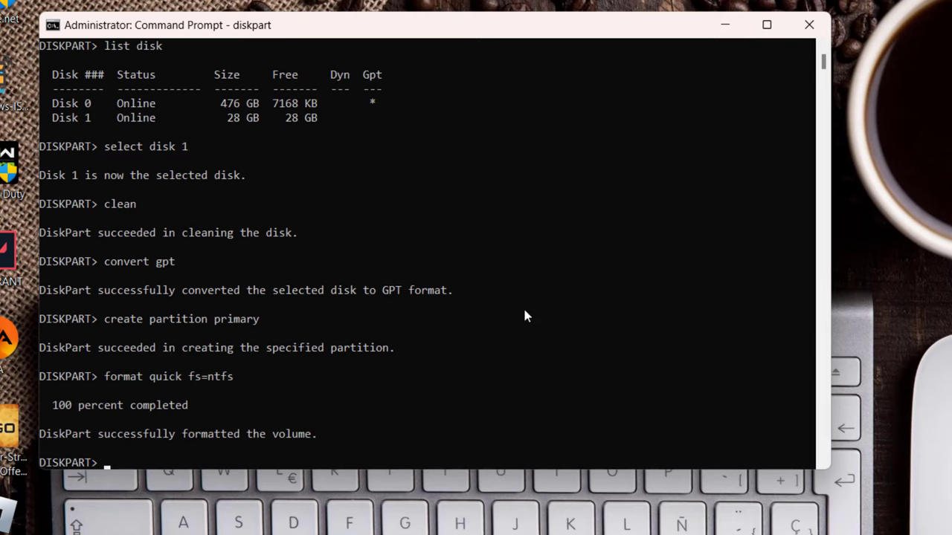
Assign a drive letter, exit DiskPart and close the Command Prompt window.
text(assign)
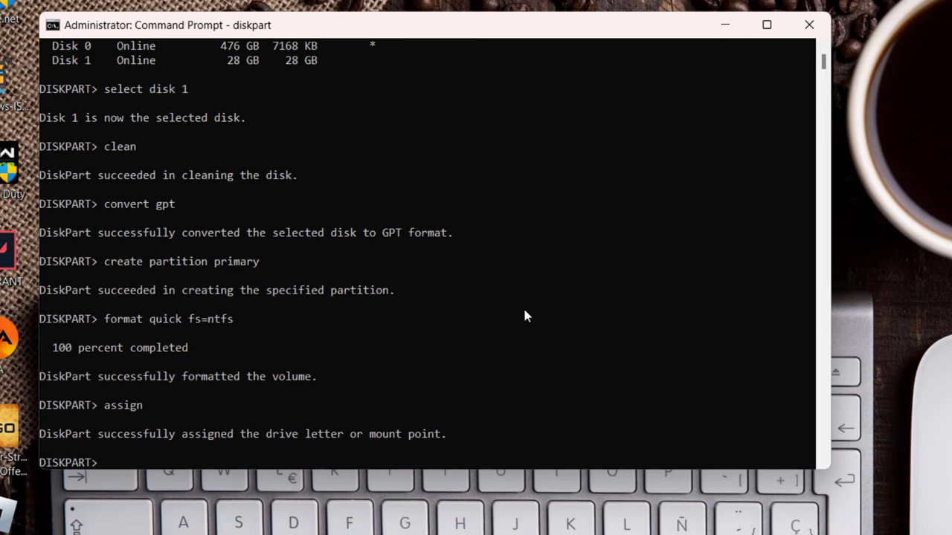
text(exit)
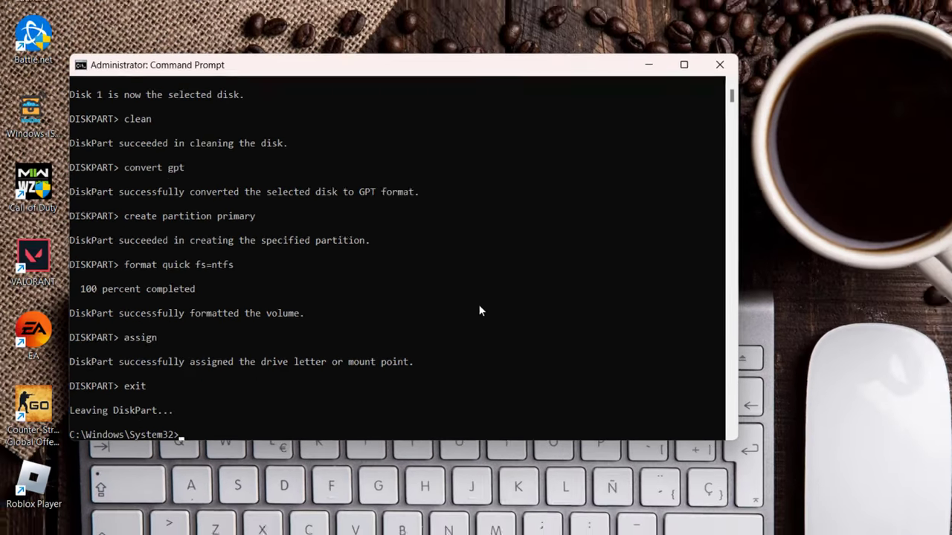
click(720, 65)
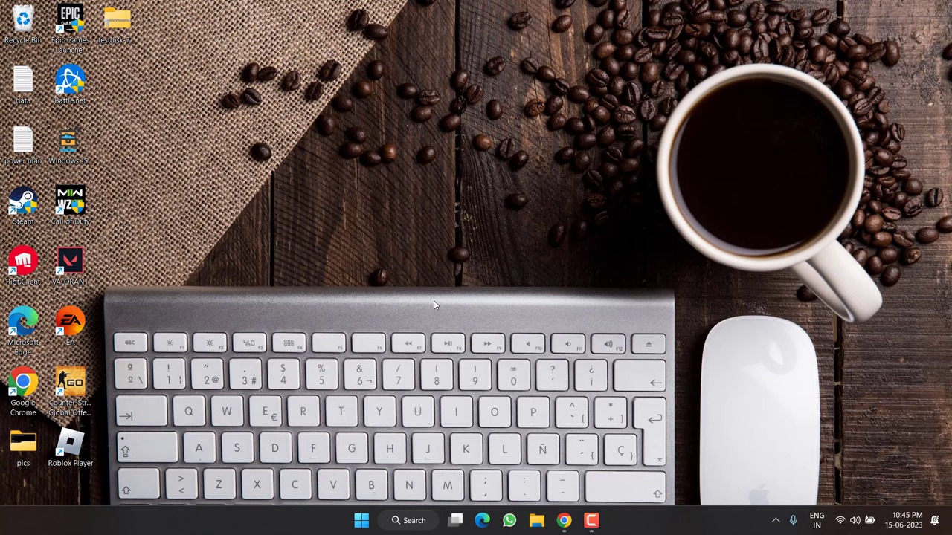
Open Chrome and compare the MiniTool Partition Wizard and EaseUS Partition Master pages, ending on MiniTool.
click(563, 521)
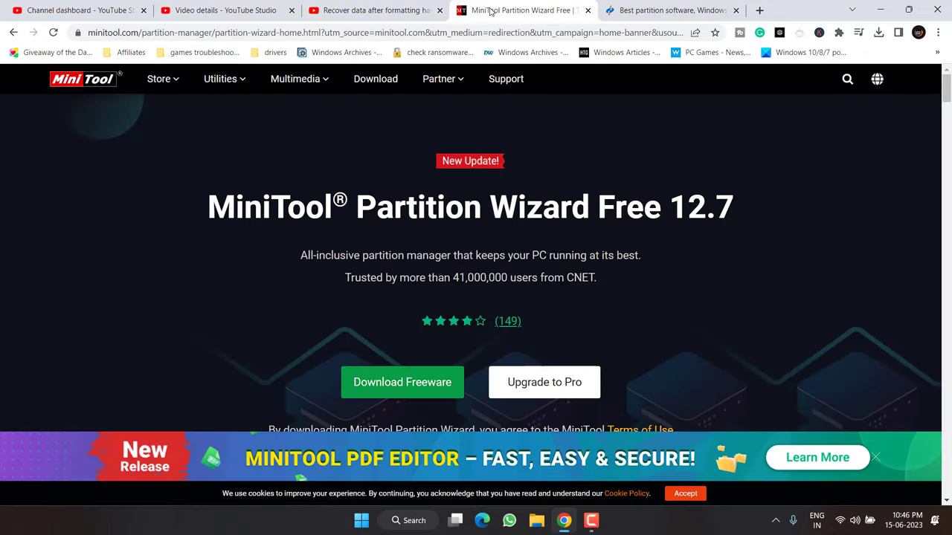
drag(244, 206, 517, 207)
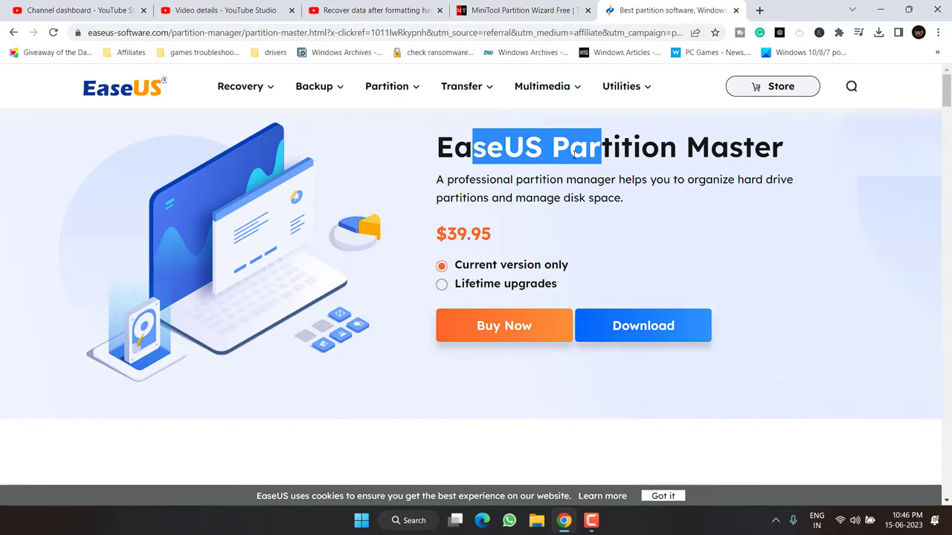
click(520, 9)
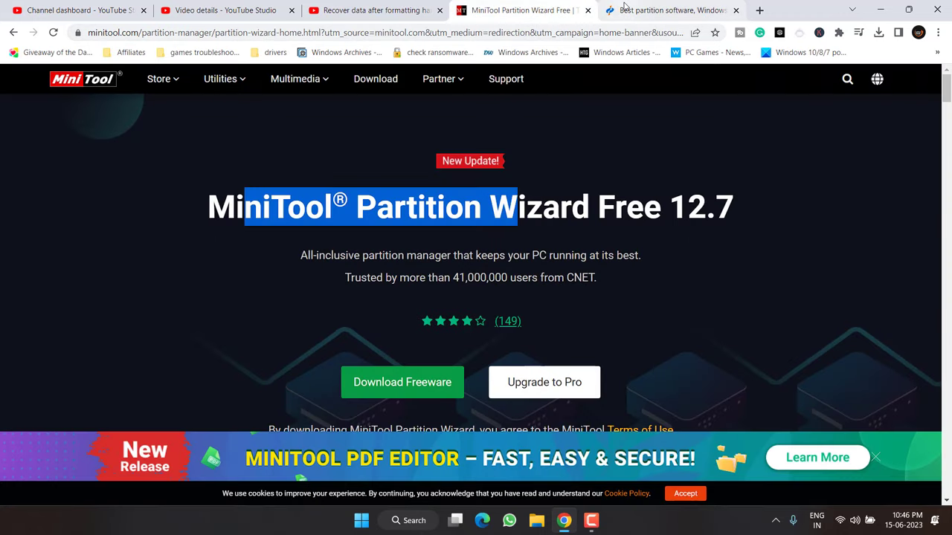
click(666, 9)
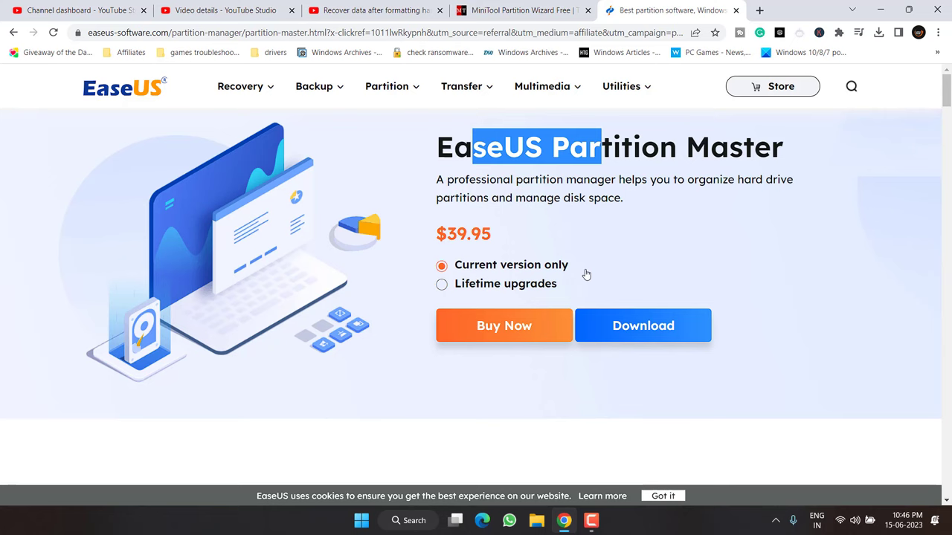
mouse_move(562, 274)
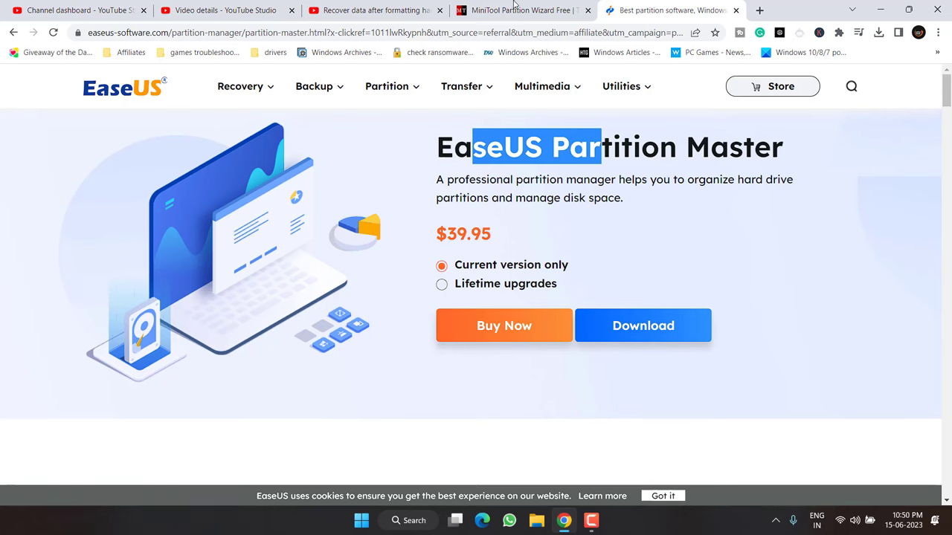
click(520, 10)
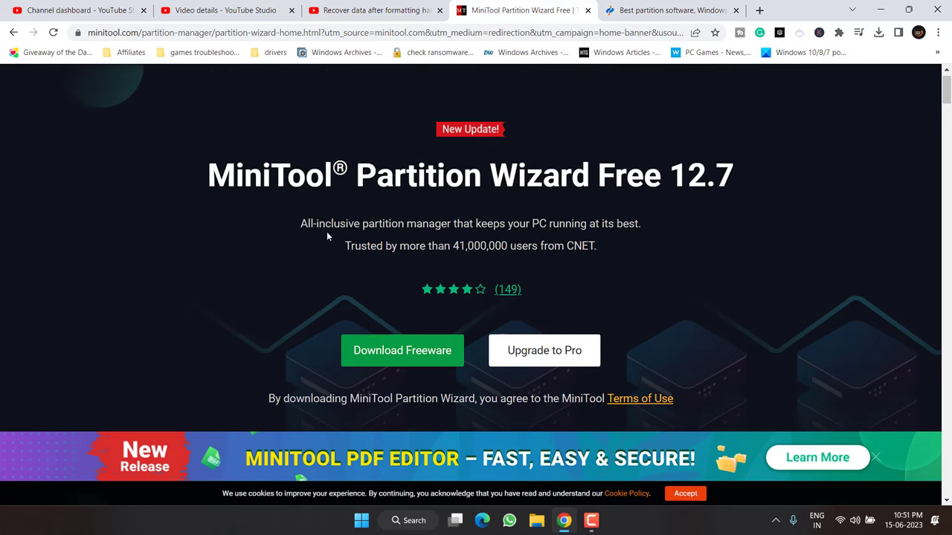
Download MiniTool Partition Wizard Free, install it in English with default components and launch it.
click(401, 351)
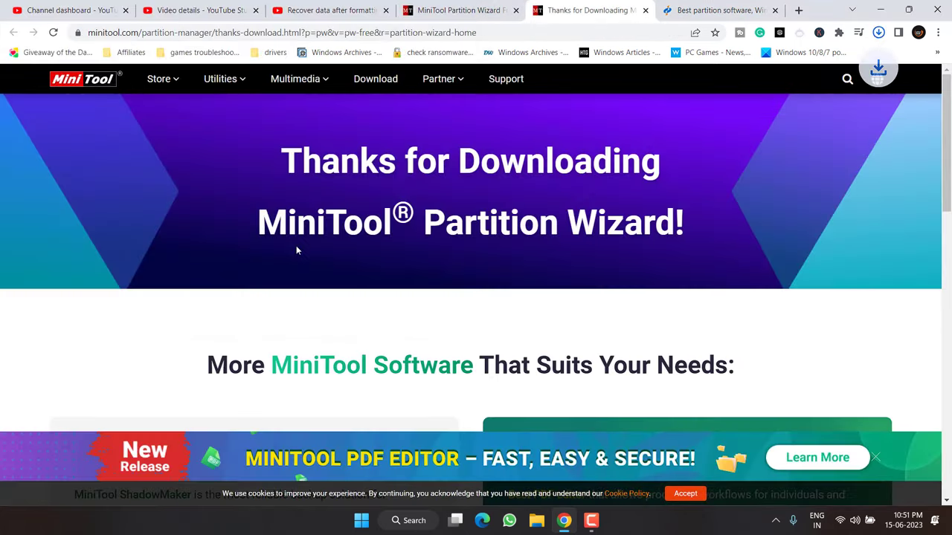
click(877, 33)
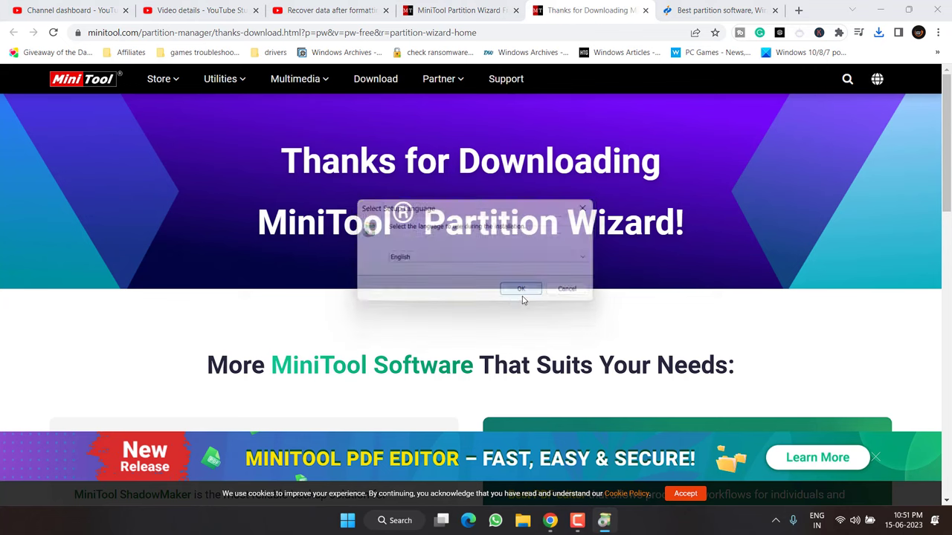
click(520, 288)
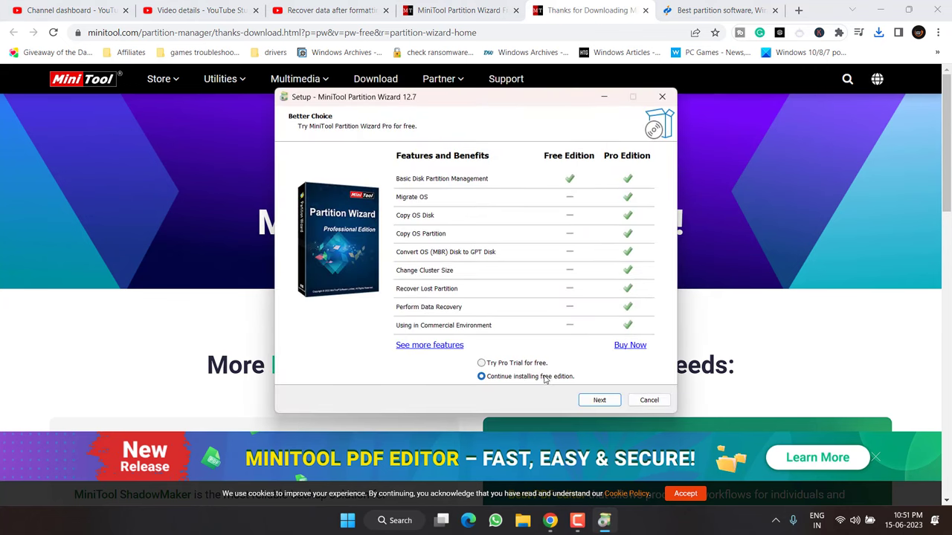
click(599, 399)
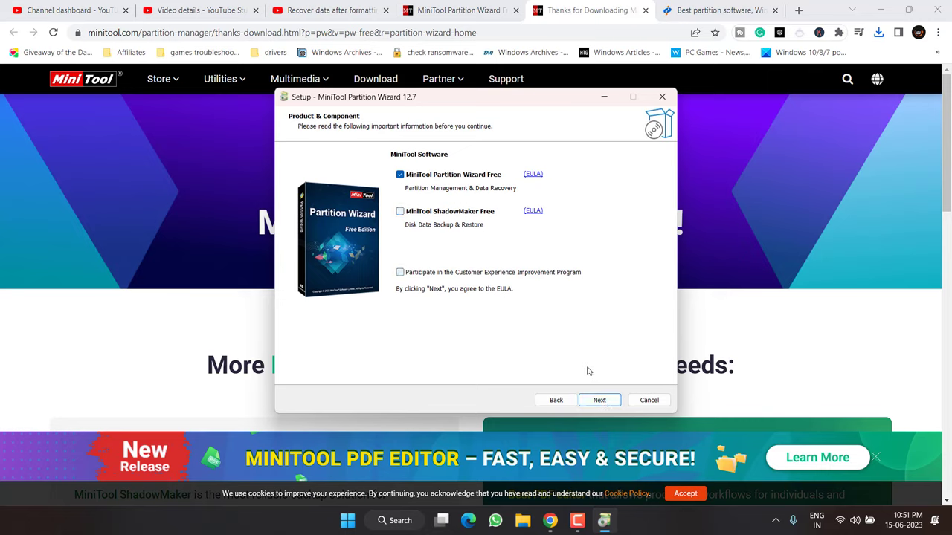
click(598, 400)
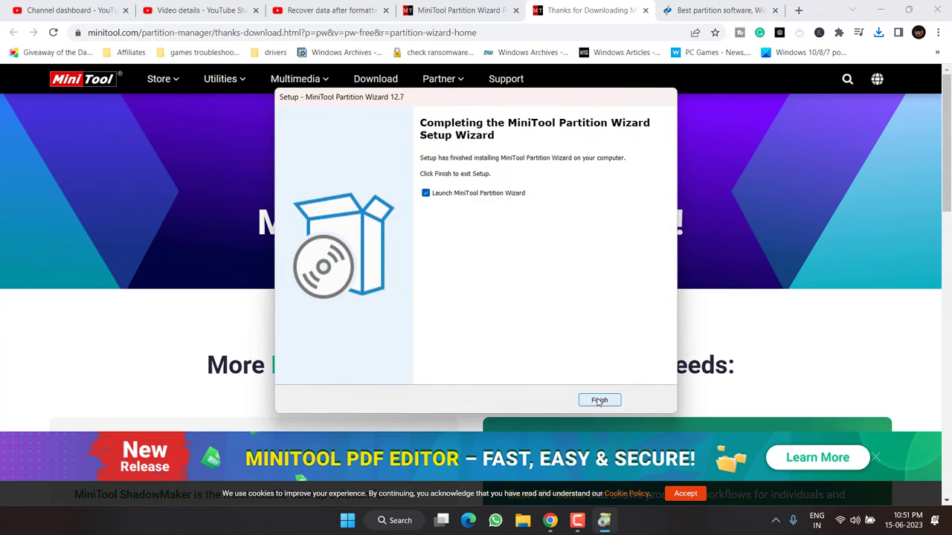
click(600, 400)
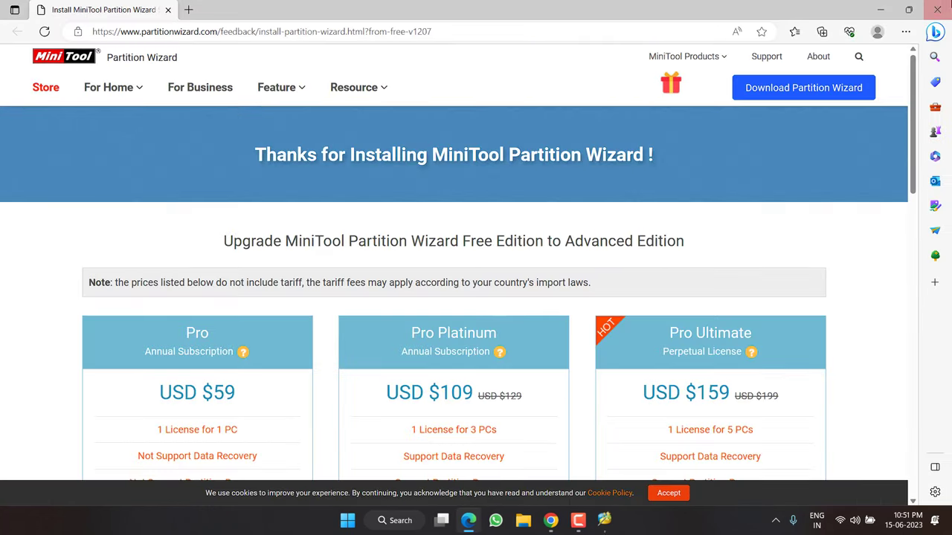
click(603, 520)
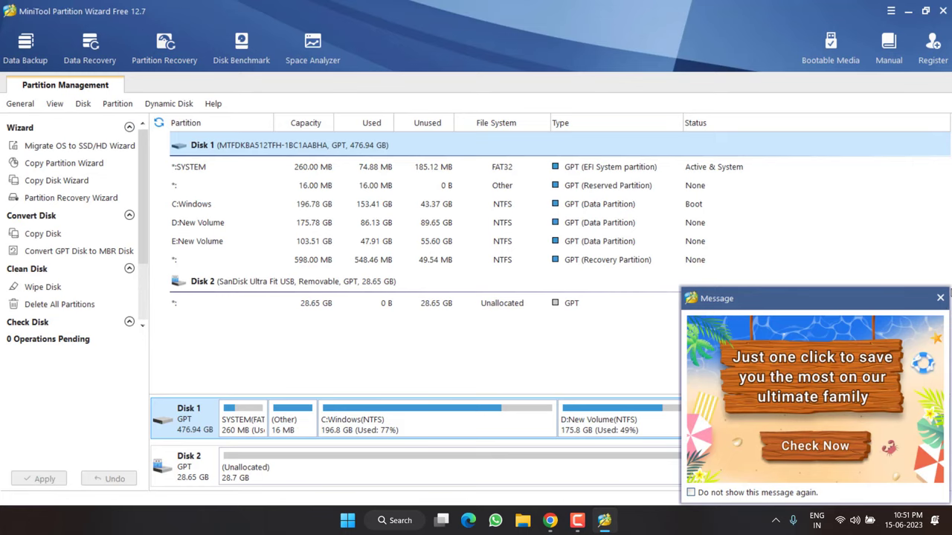
Close the promotional Message popup to show the unallocated Disk 2.
click(939, 297)
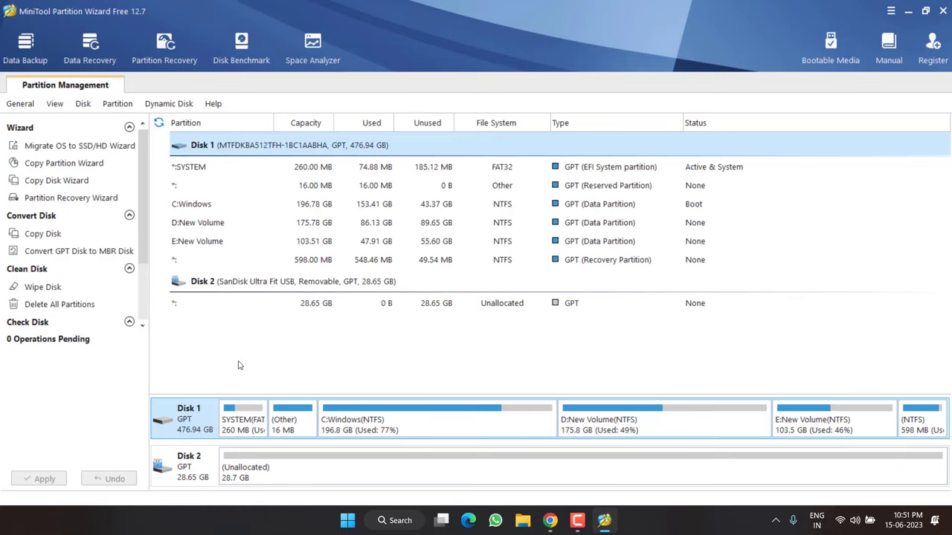
mouse_move(175, 479)
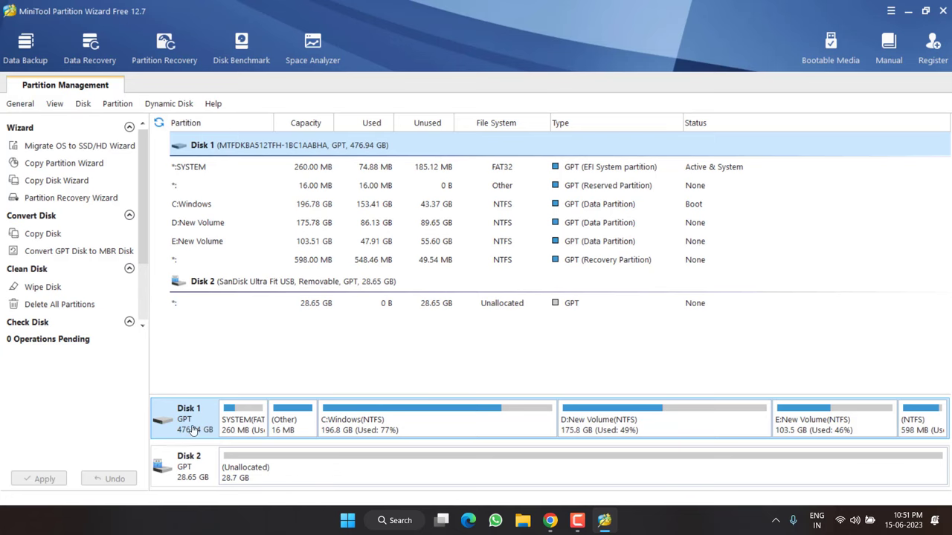
Initialize USB Disk 2 to MBR and apply the change, confirming the success message.
right_click(189, 464)
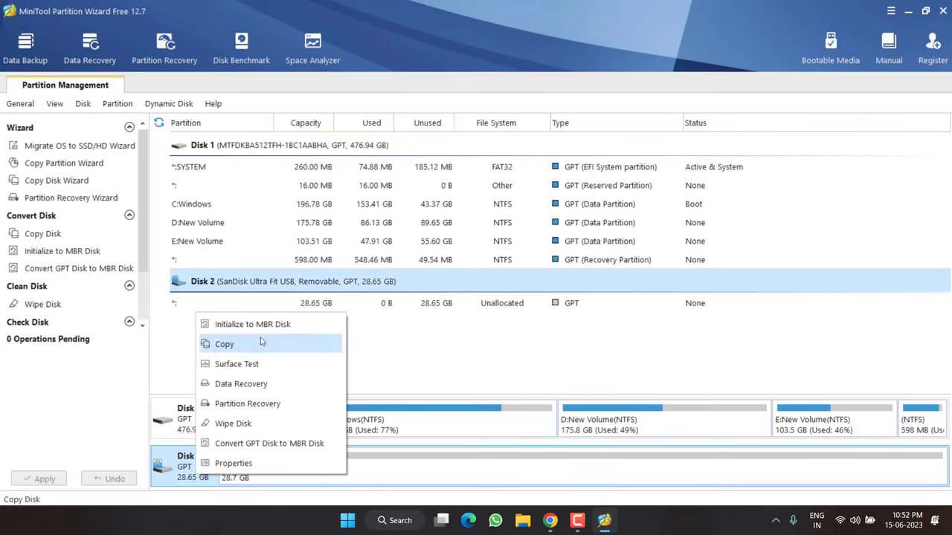
mouse_move(266, 329)
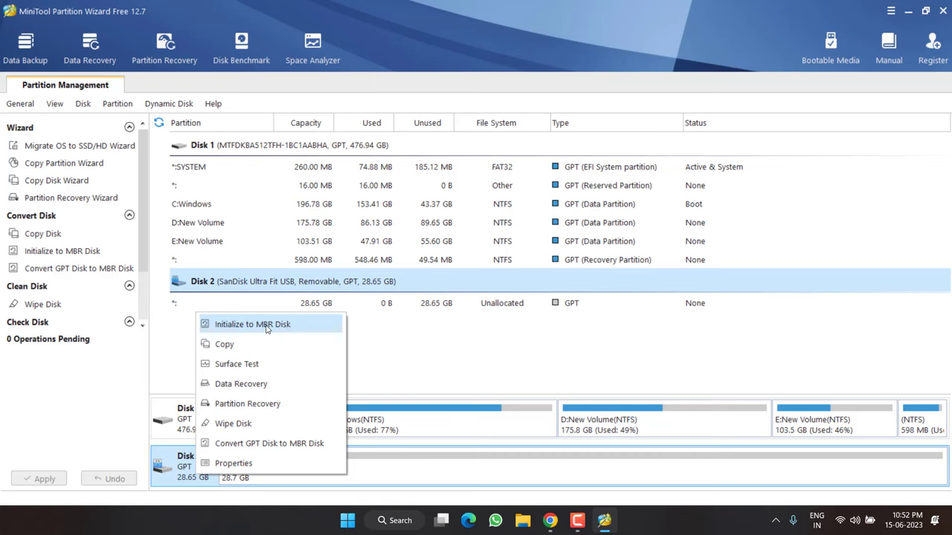
click(253, 325)
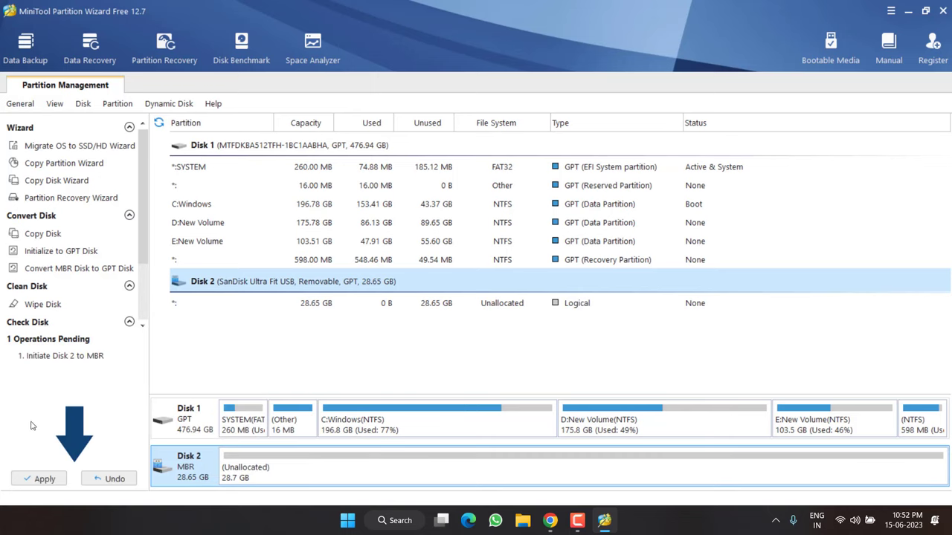
click(45, 479)
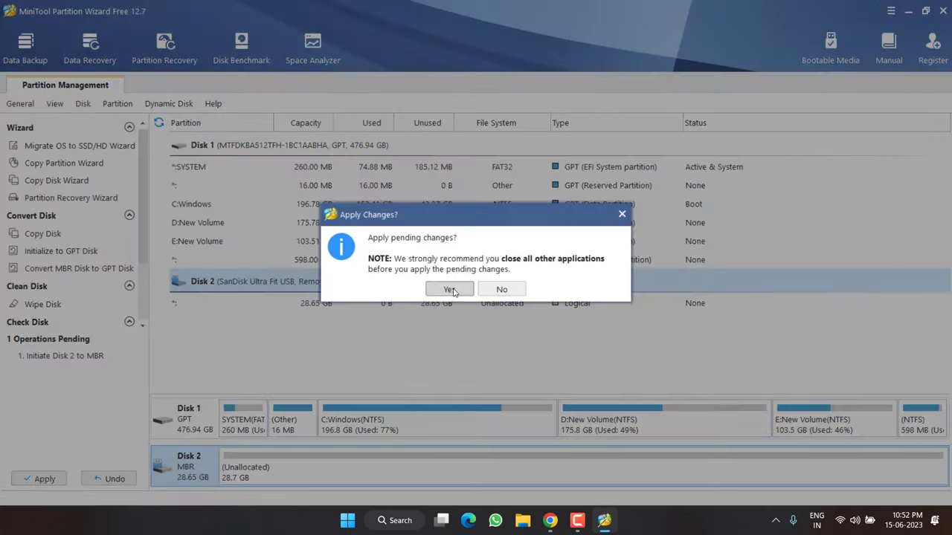
click(449, 288)
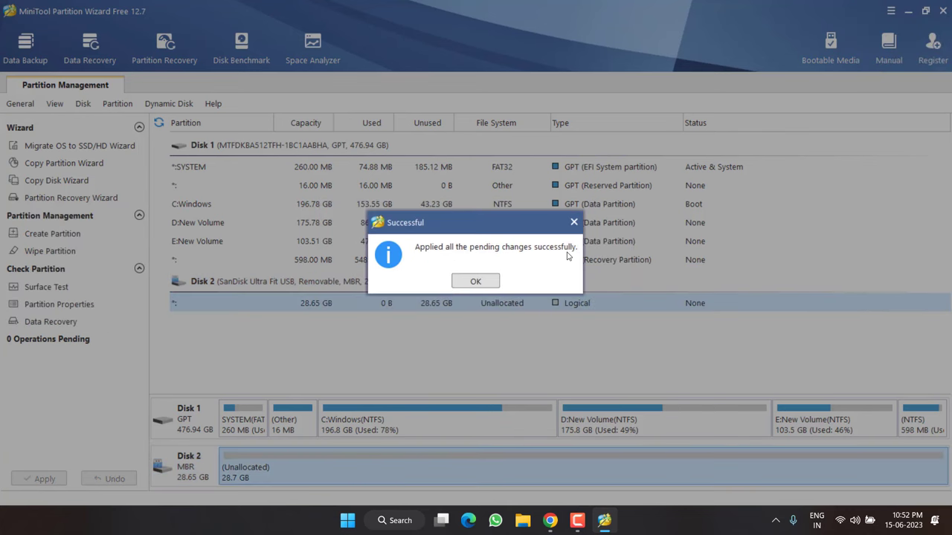
click(475, 281)
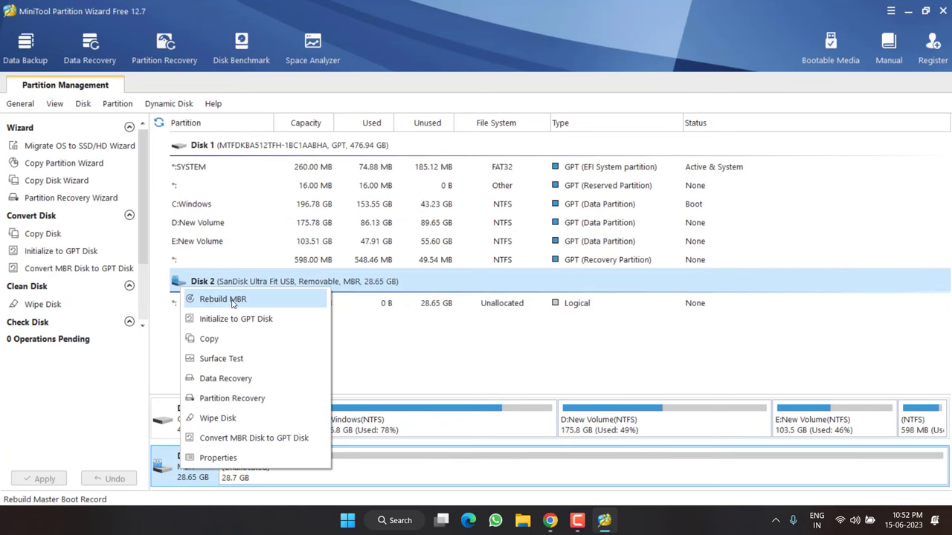
Rebuild the Master Boot Record on Disk 2, apply it and acknowledge the success message.
click(223, 298)
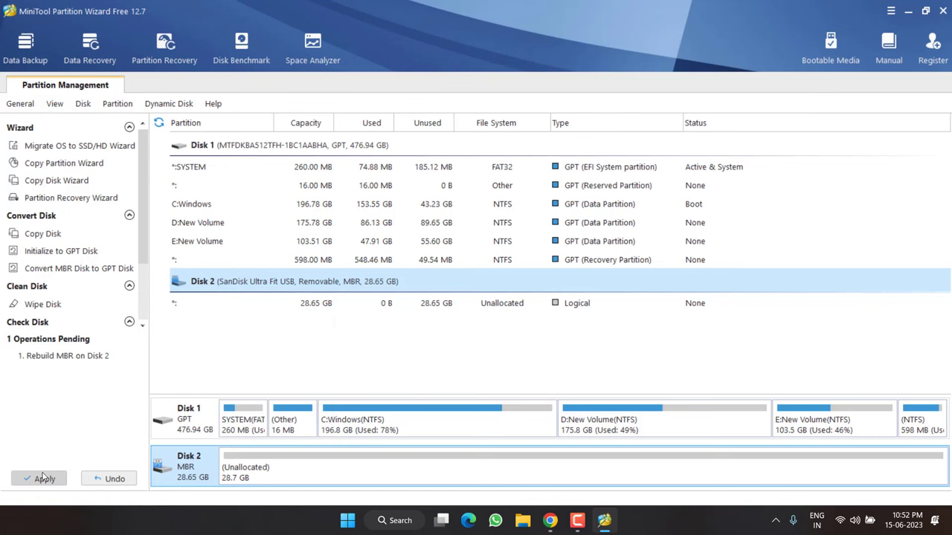
click(45, 479)
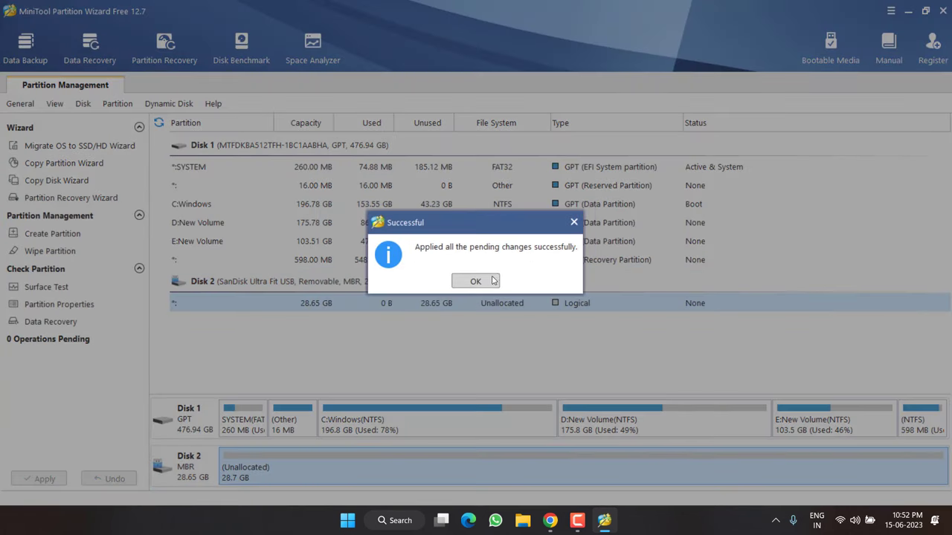
click(476, 280)
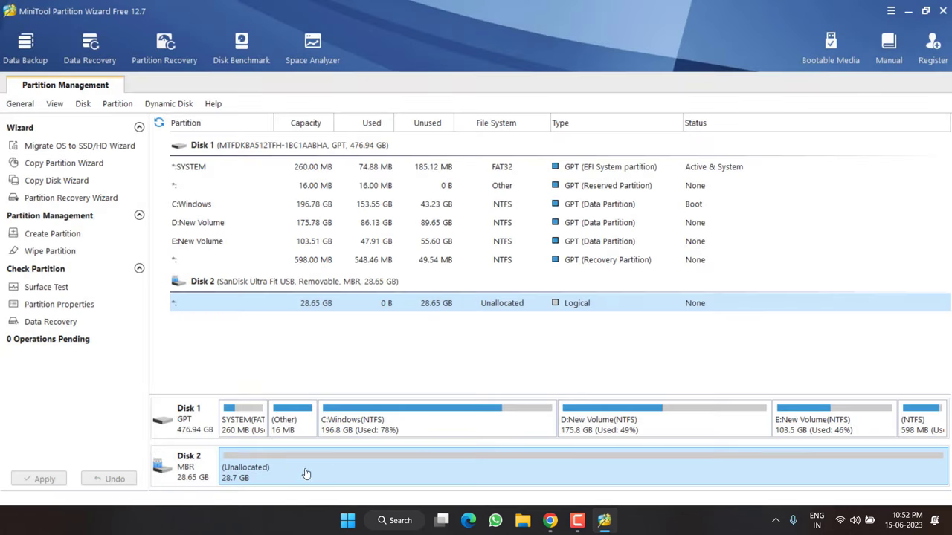
Create a primary NTFS partition F: on Disk 2's unallocated space, queued as pending.
right_click(305, 469)
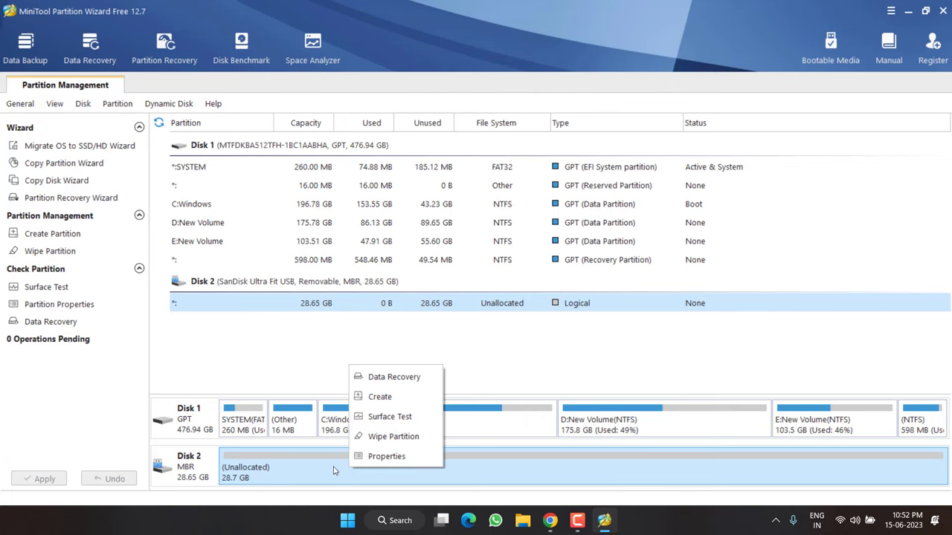
click(379, 395)
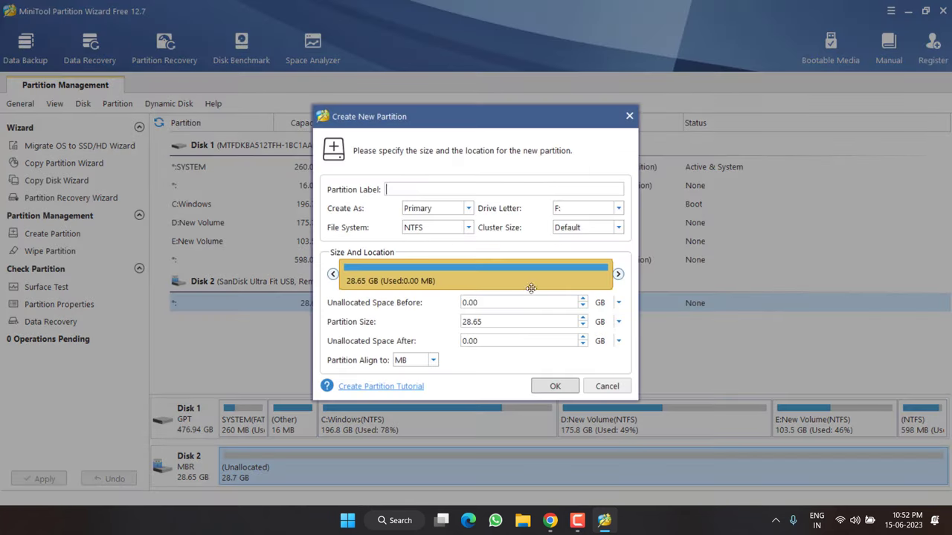
mouse_move(508, 216)
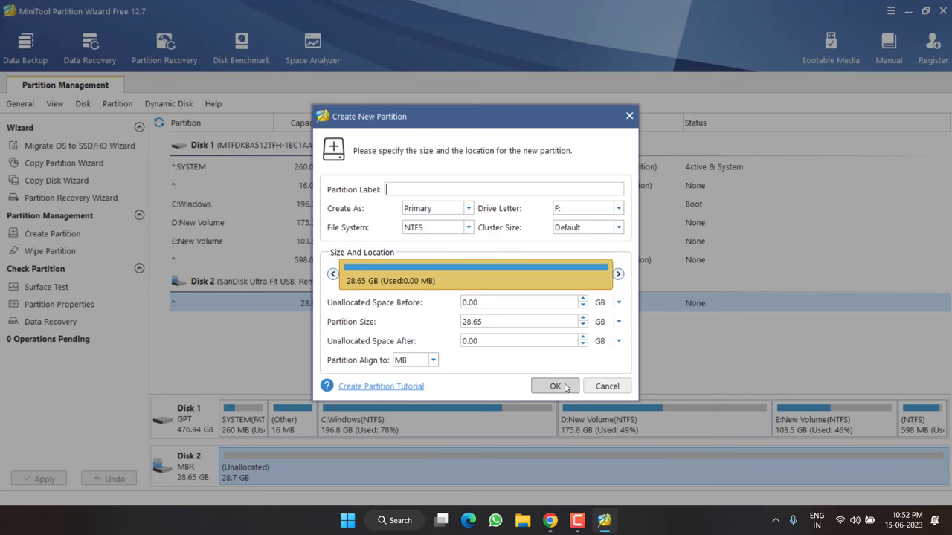
click(555, 387)
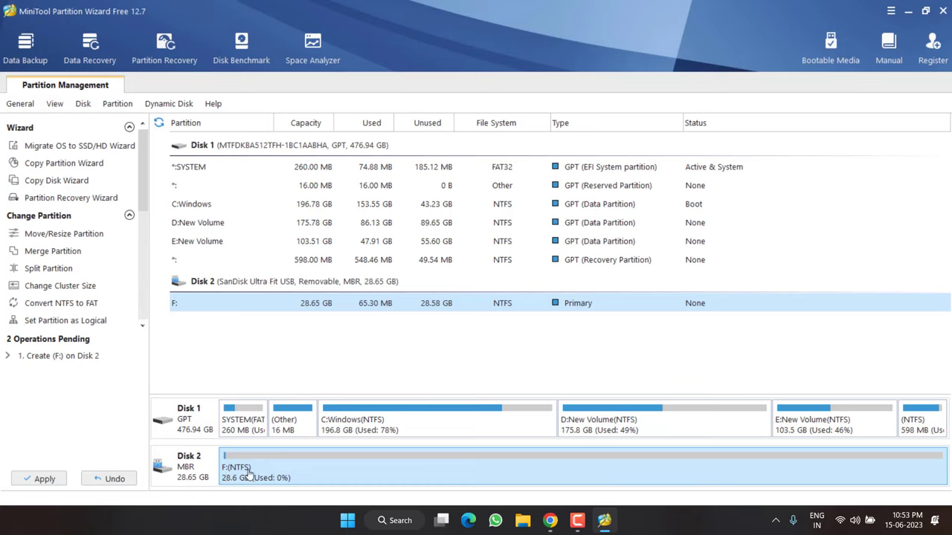
mouse_move(276, 461)
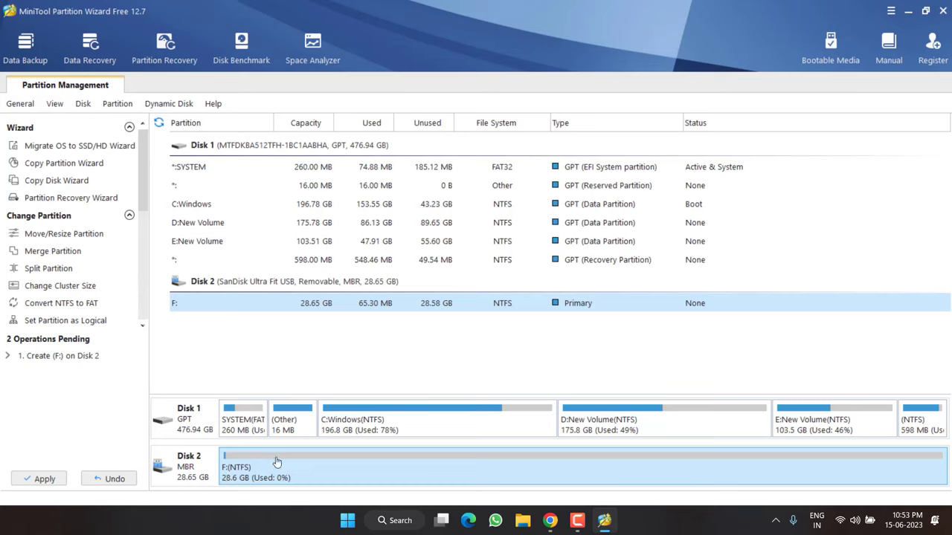
mouse_move(333, 470)
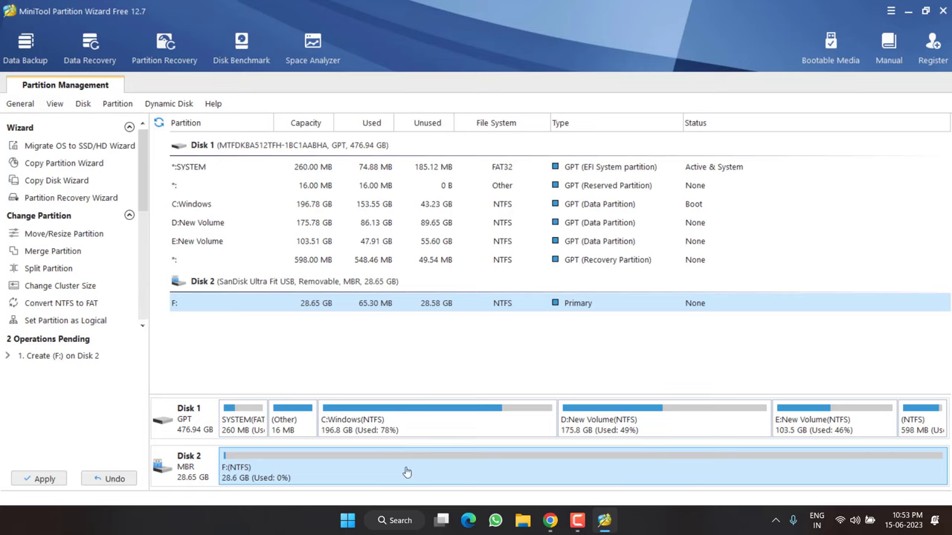
mouse_move(238, 473)
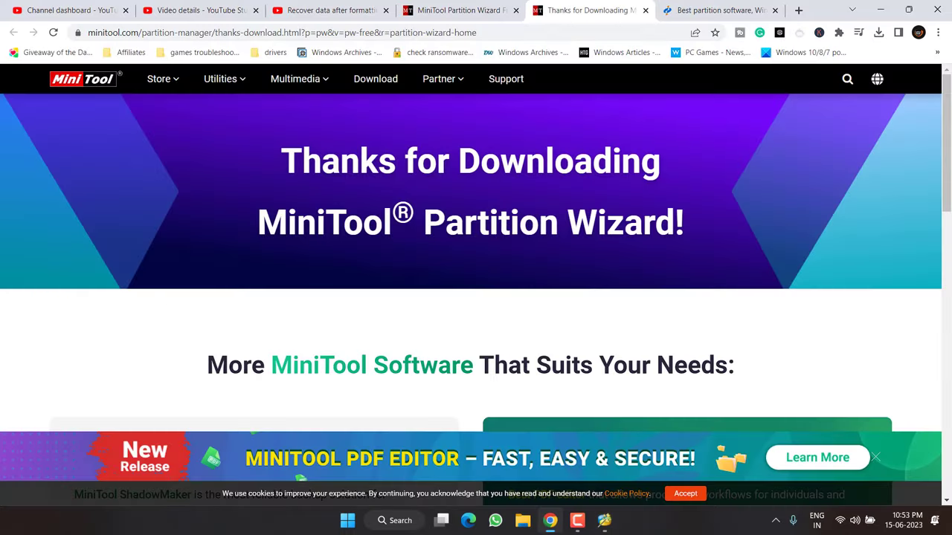
Return to the YouTube data-recovery video tab, then close Chrome to show the desktop.
click(327, 11)
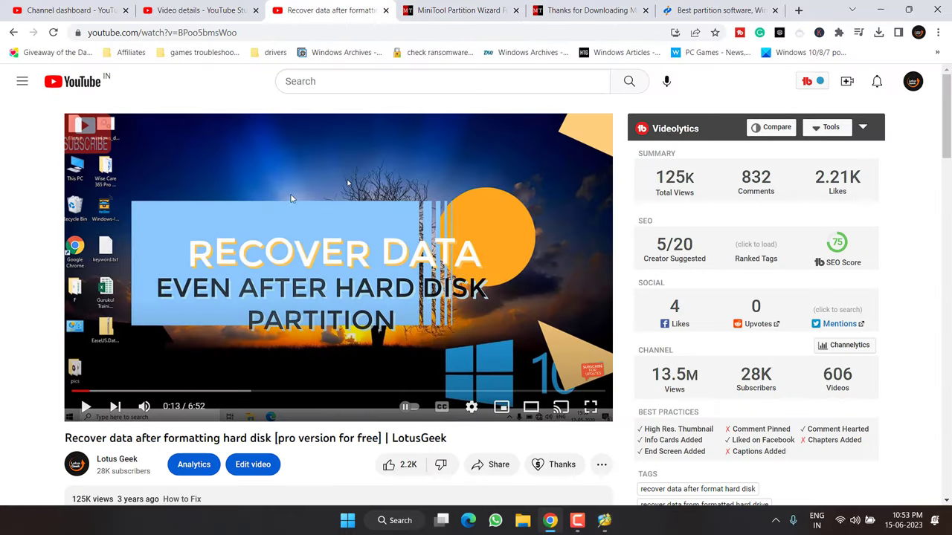
mouse_move(300, 285)
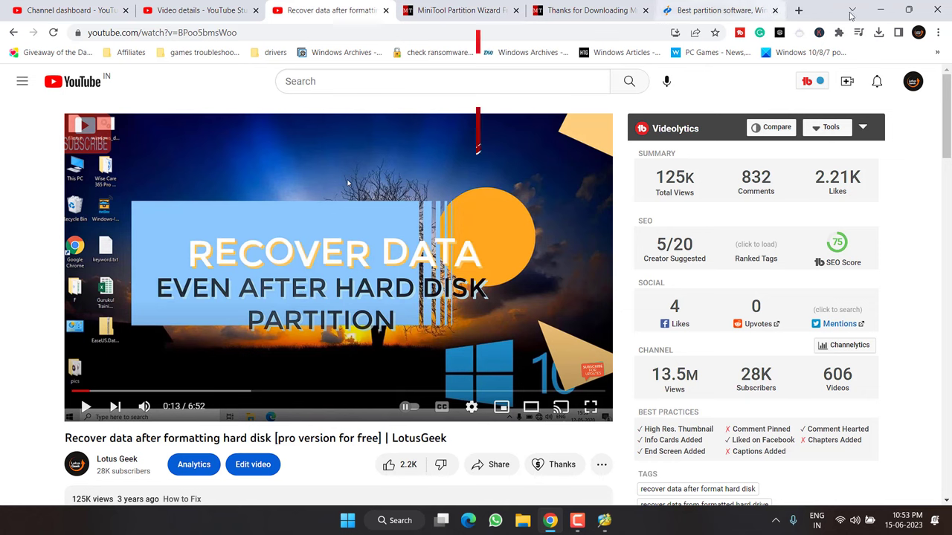
click(459, 11)
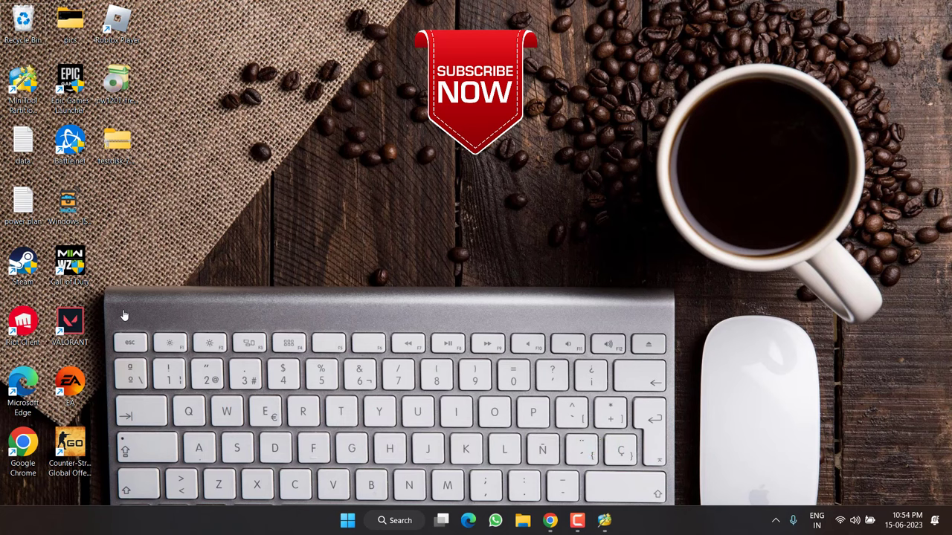
mouse_move(119, 311)
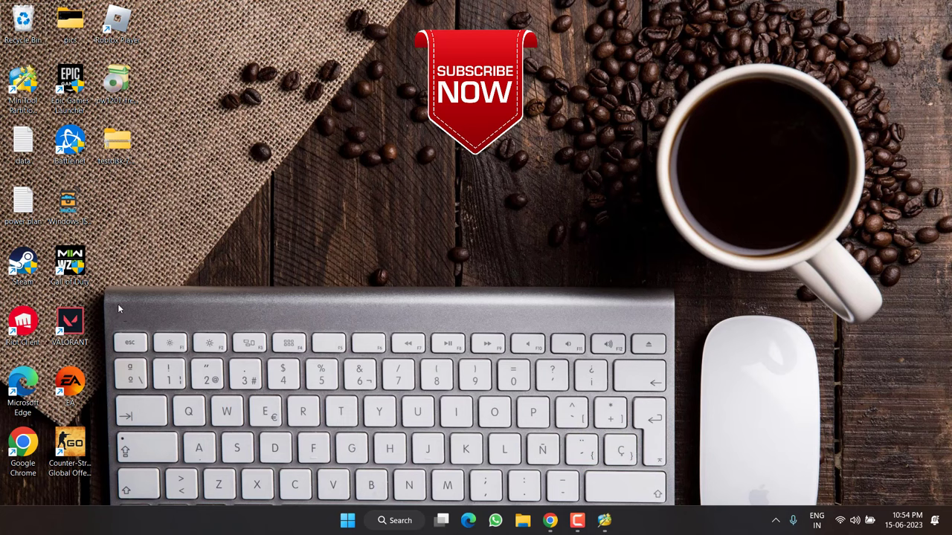